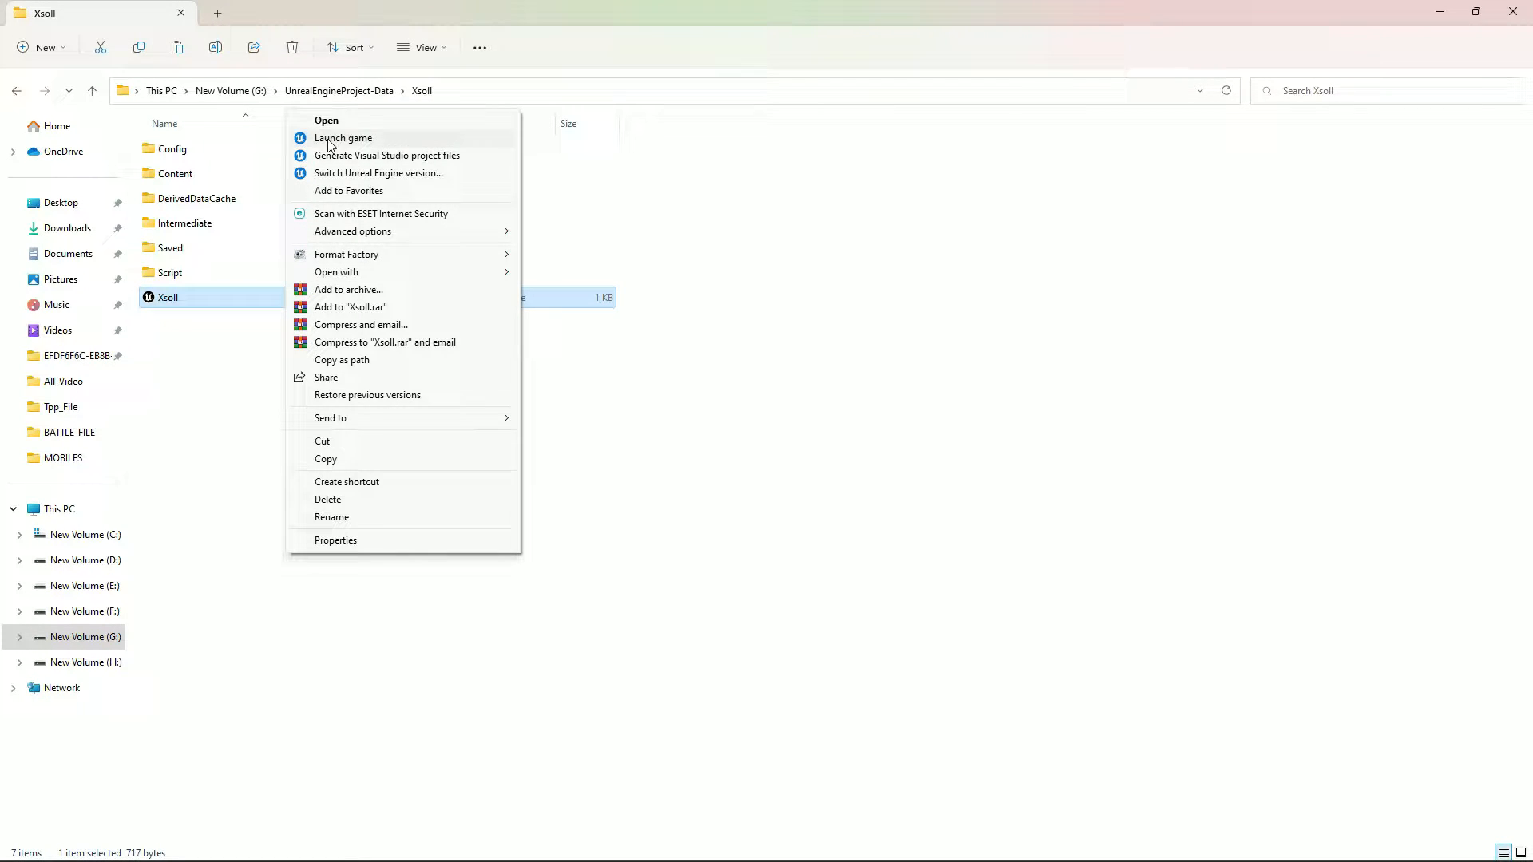
mouse_move(371, 179)
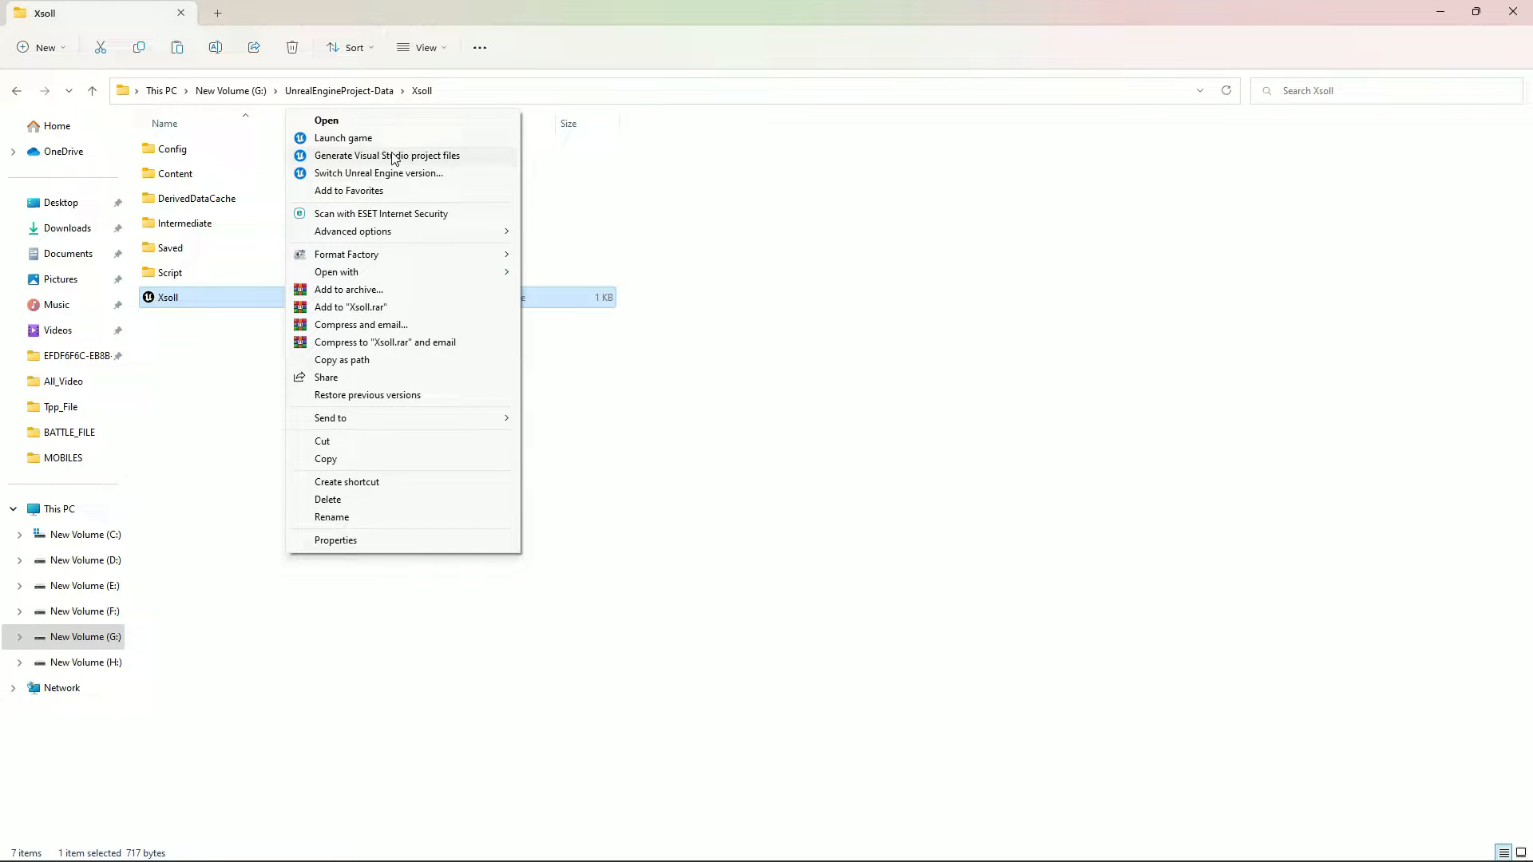
mouse_move(332, 143)
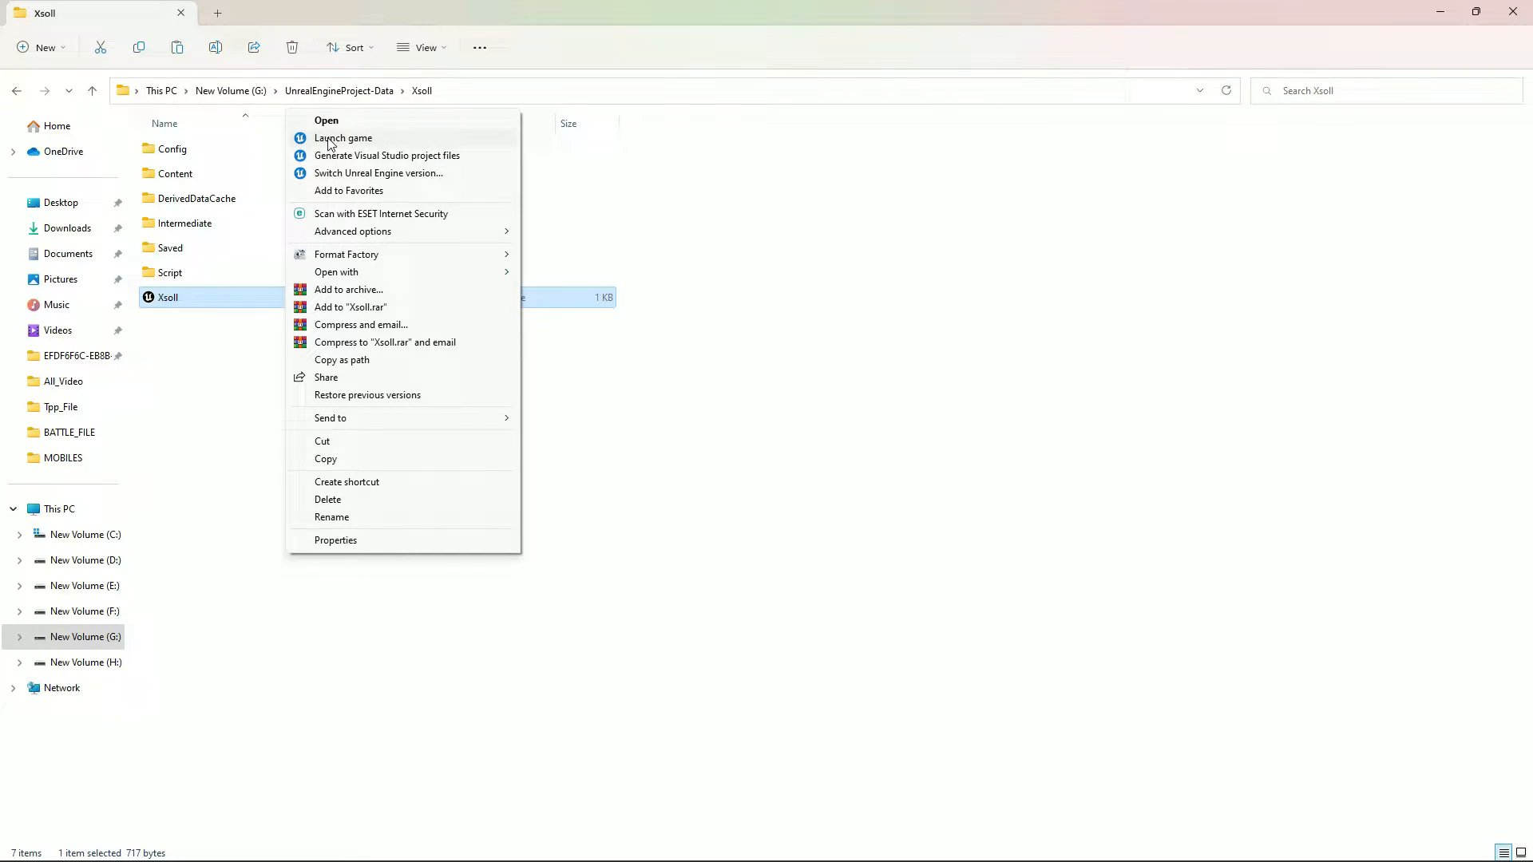
mouse_move(380, 213)
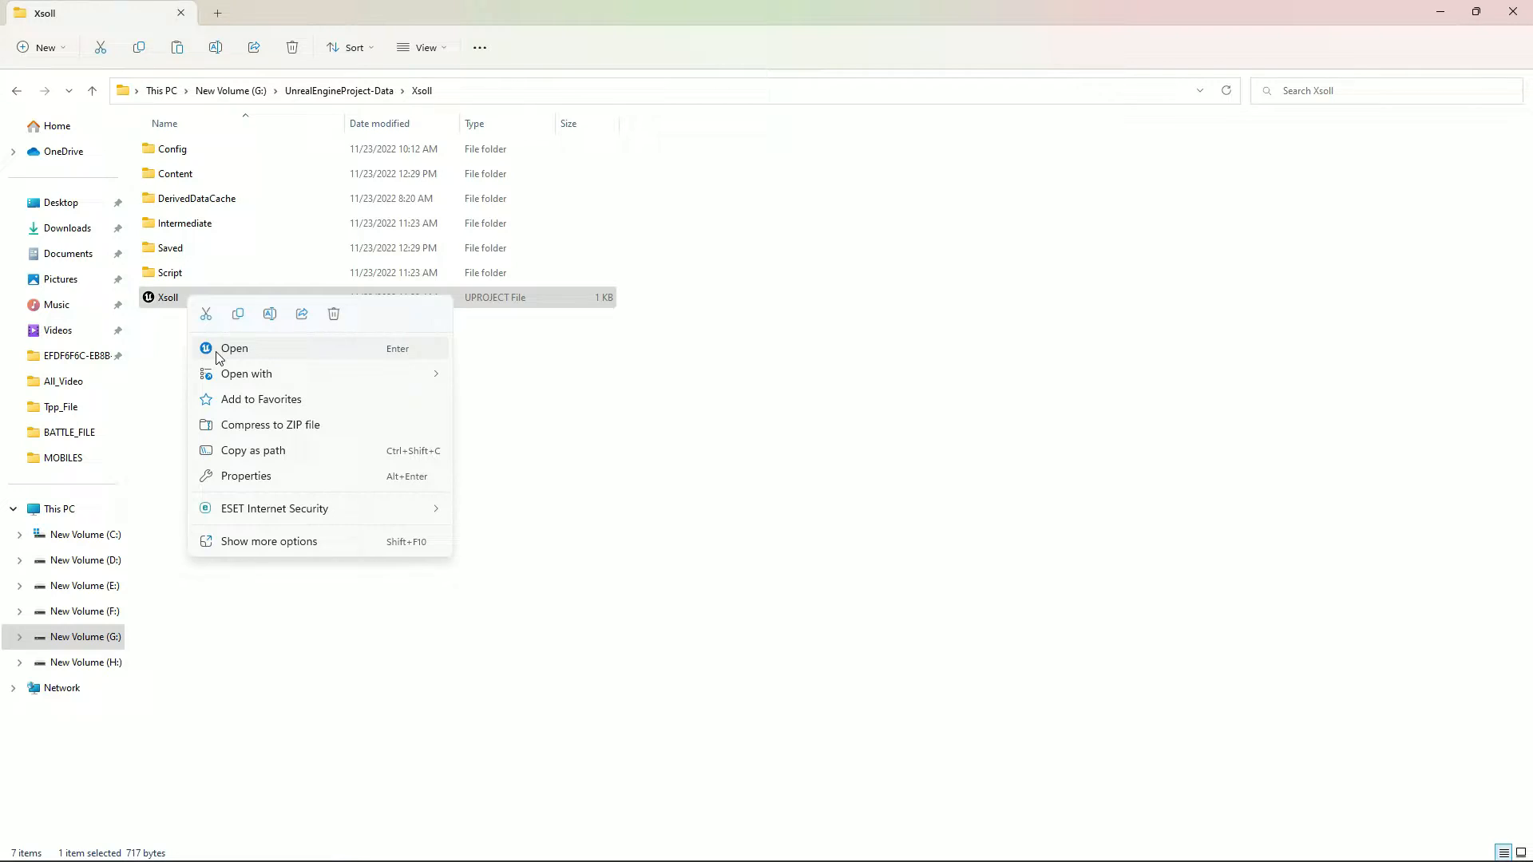
Open drive D: and go into the Epic_Data\Launcher folder
left_click(268, 540)
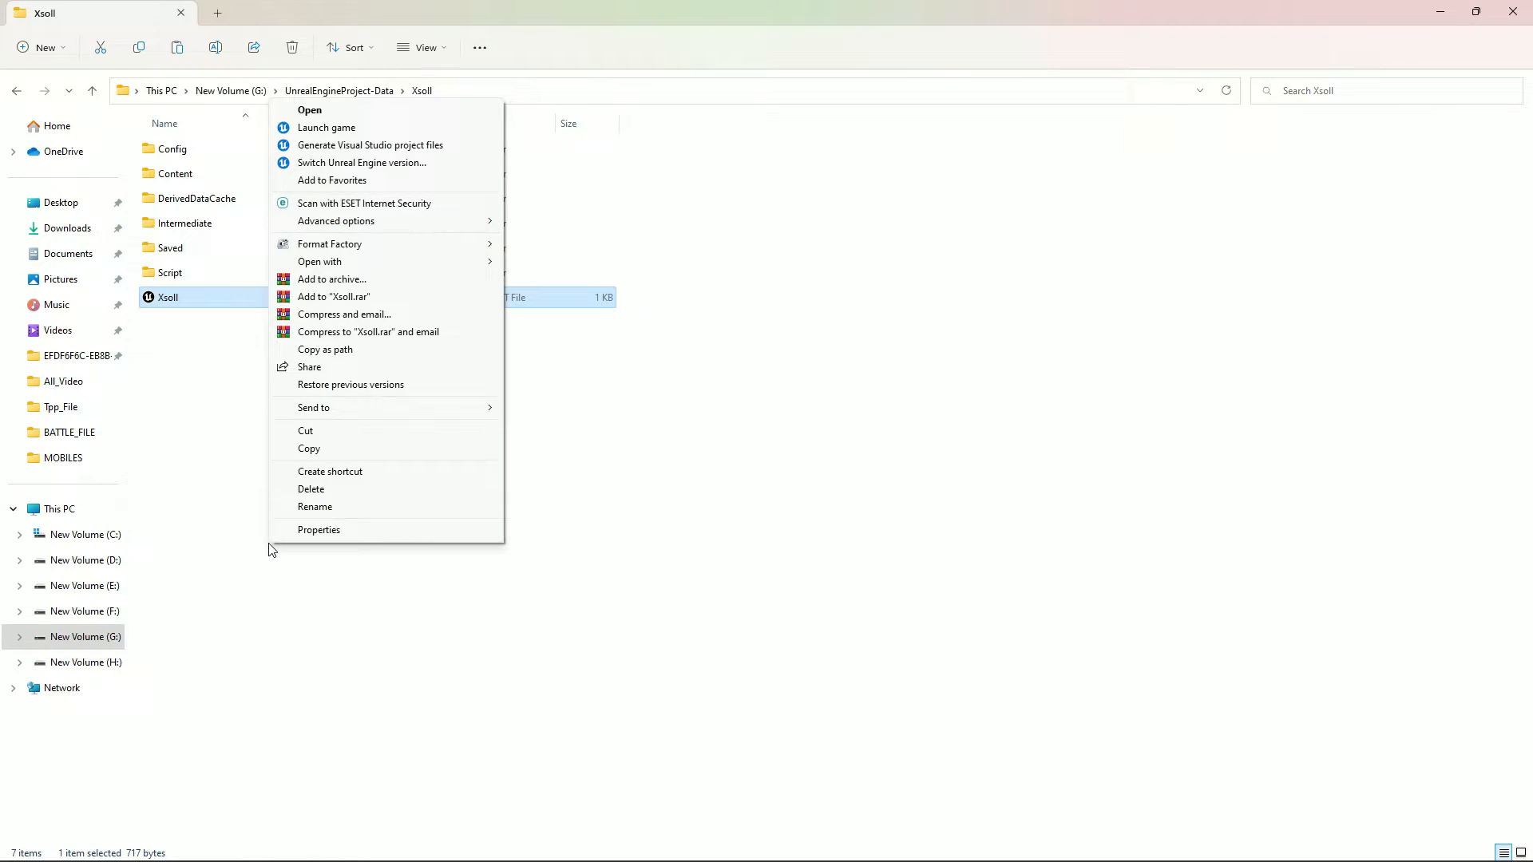
mouse_move(304, 199)
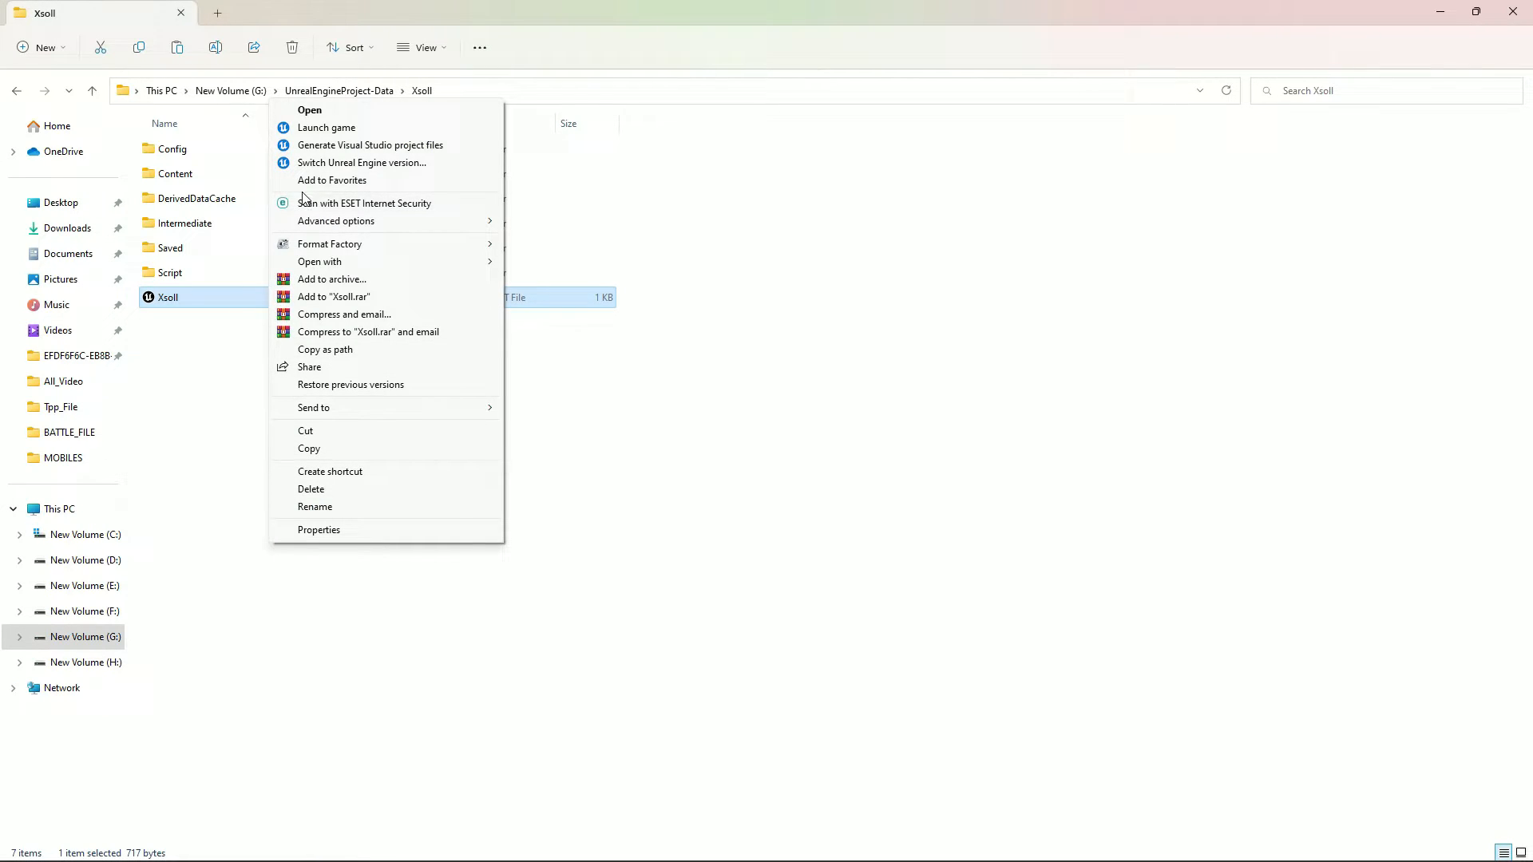
mouse_move(596, 389)
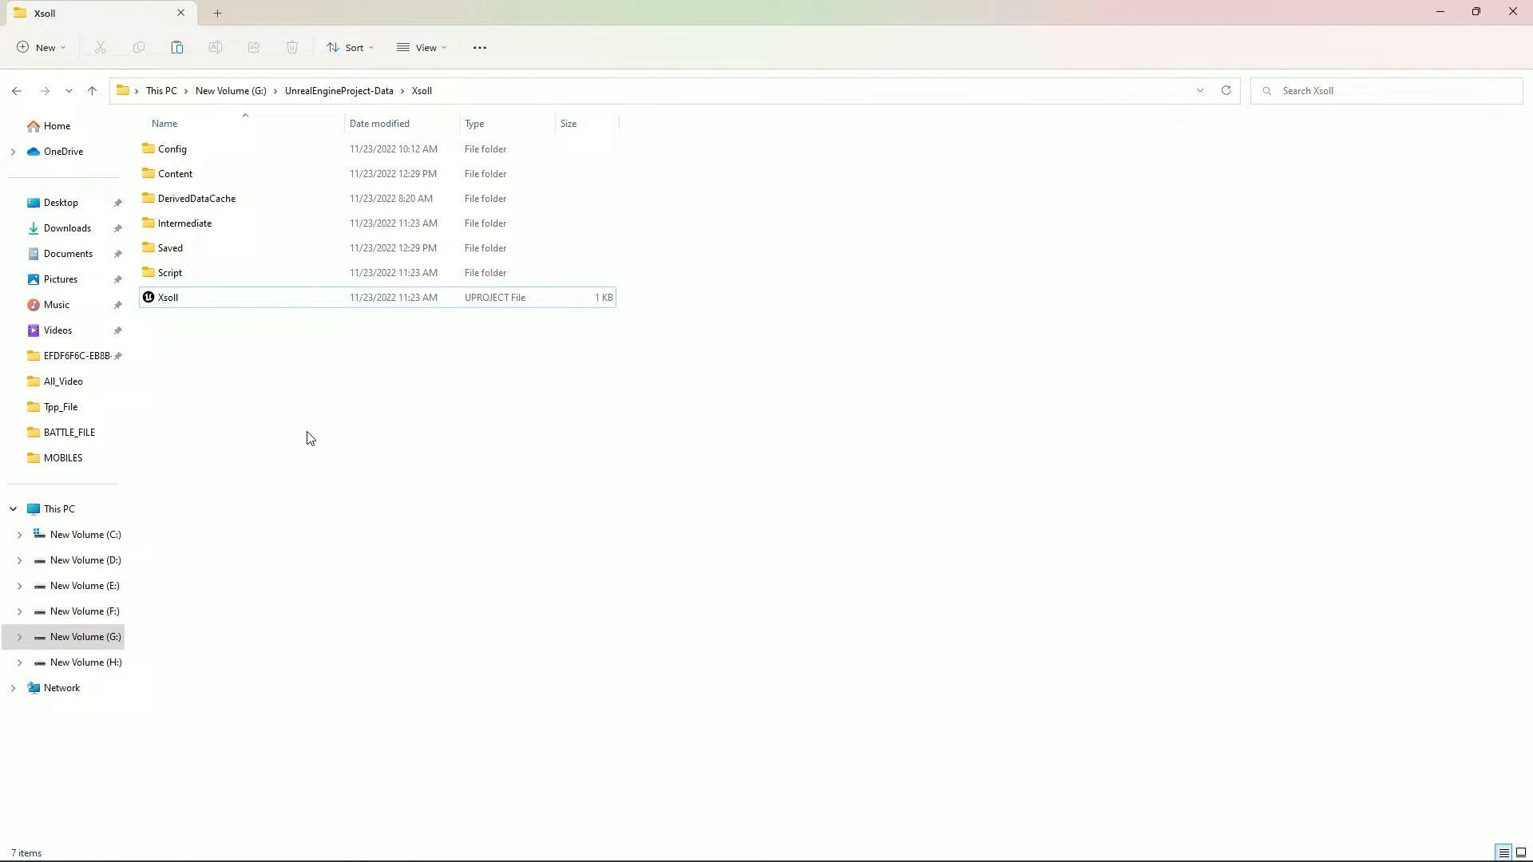
mouse_move(654, 513)
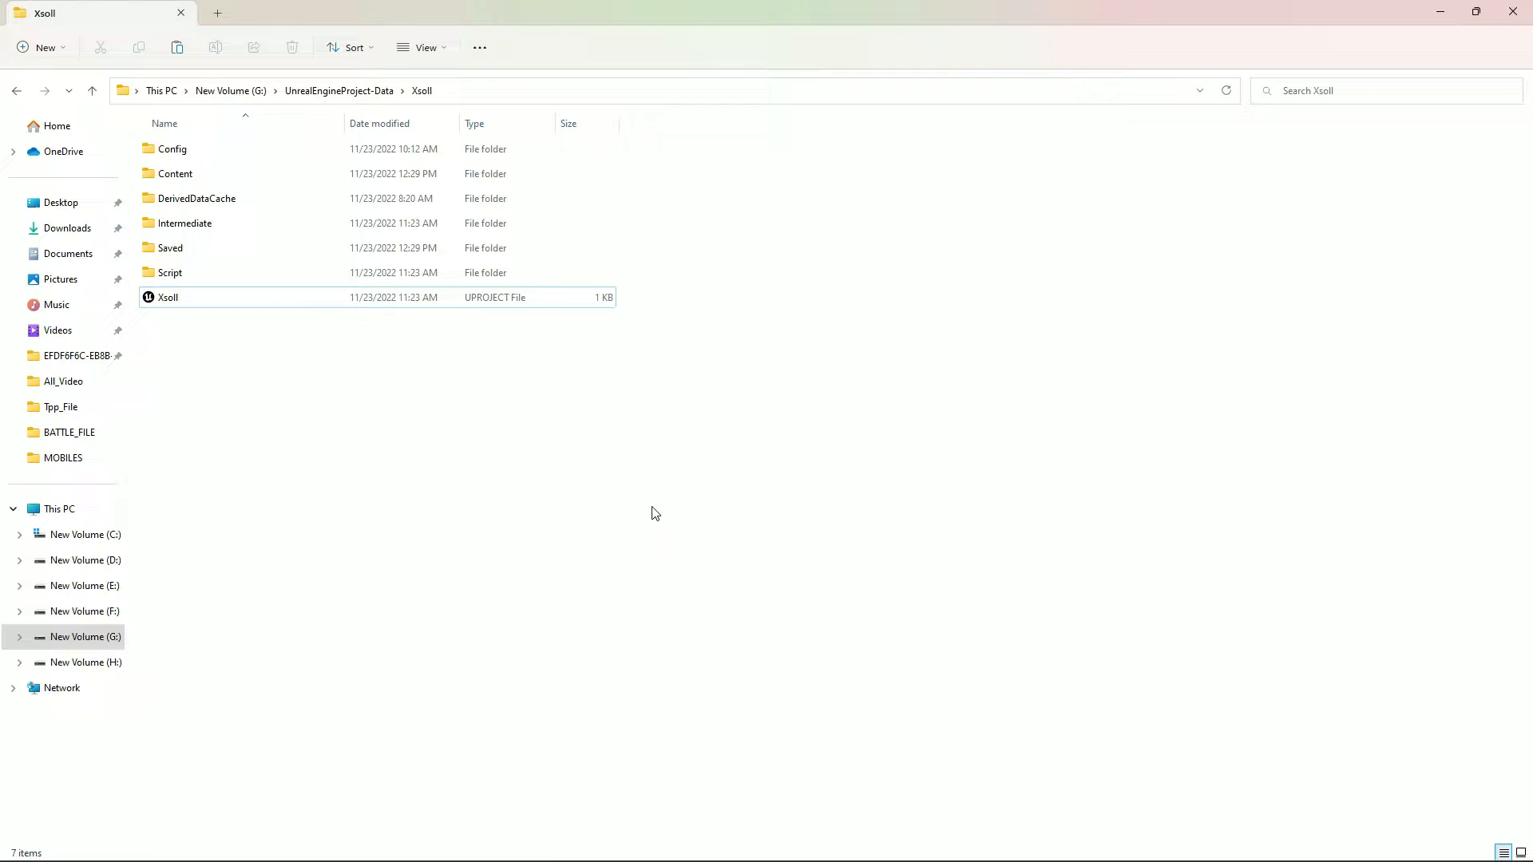
mouse_move(392, 491)
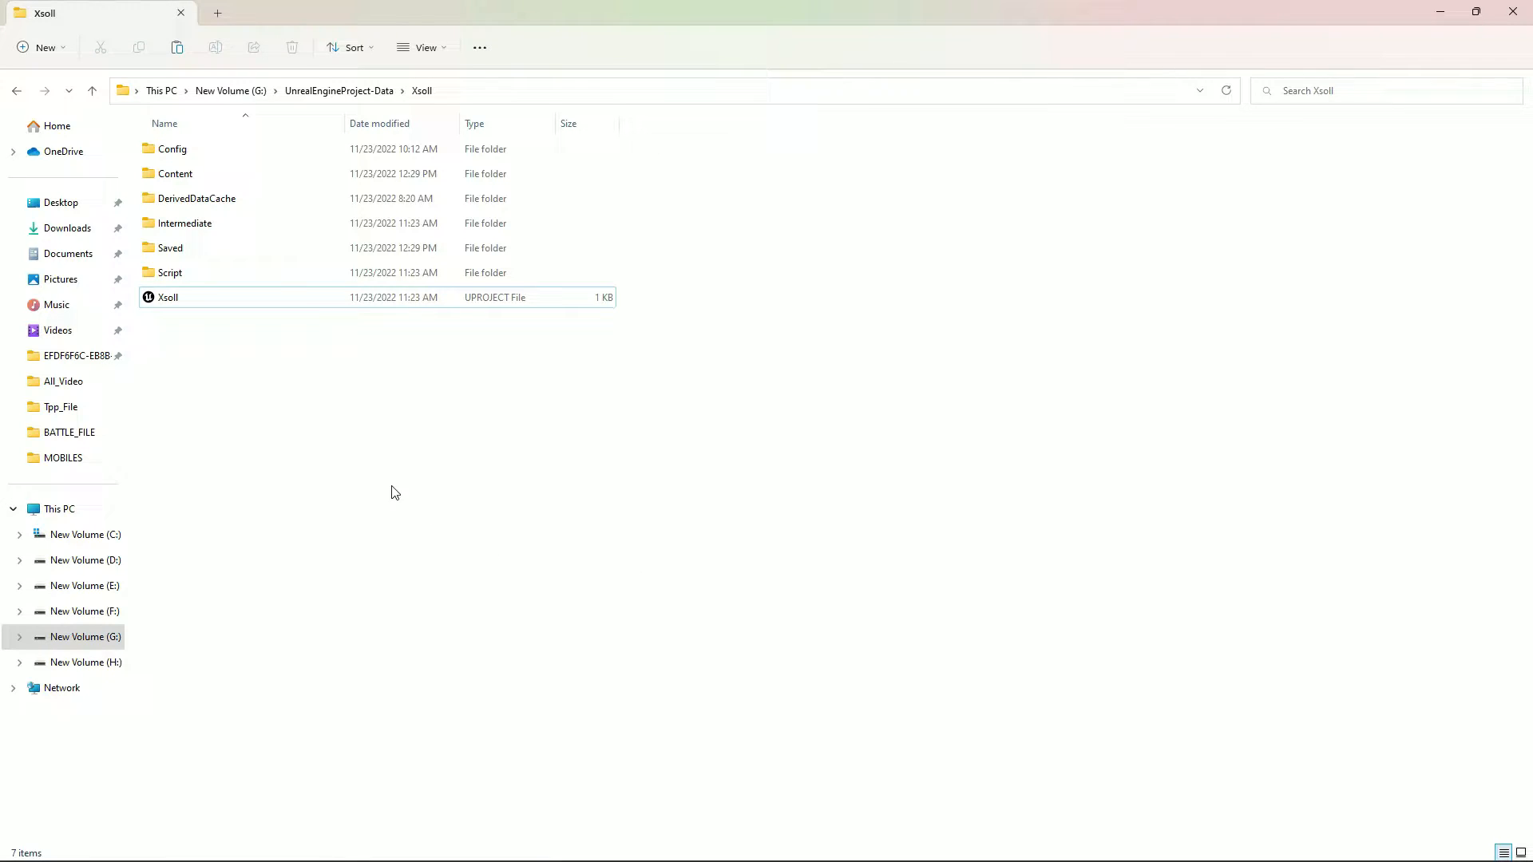
mouse_move(95, 574)
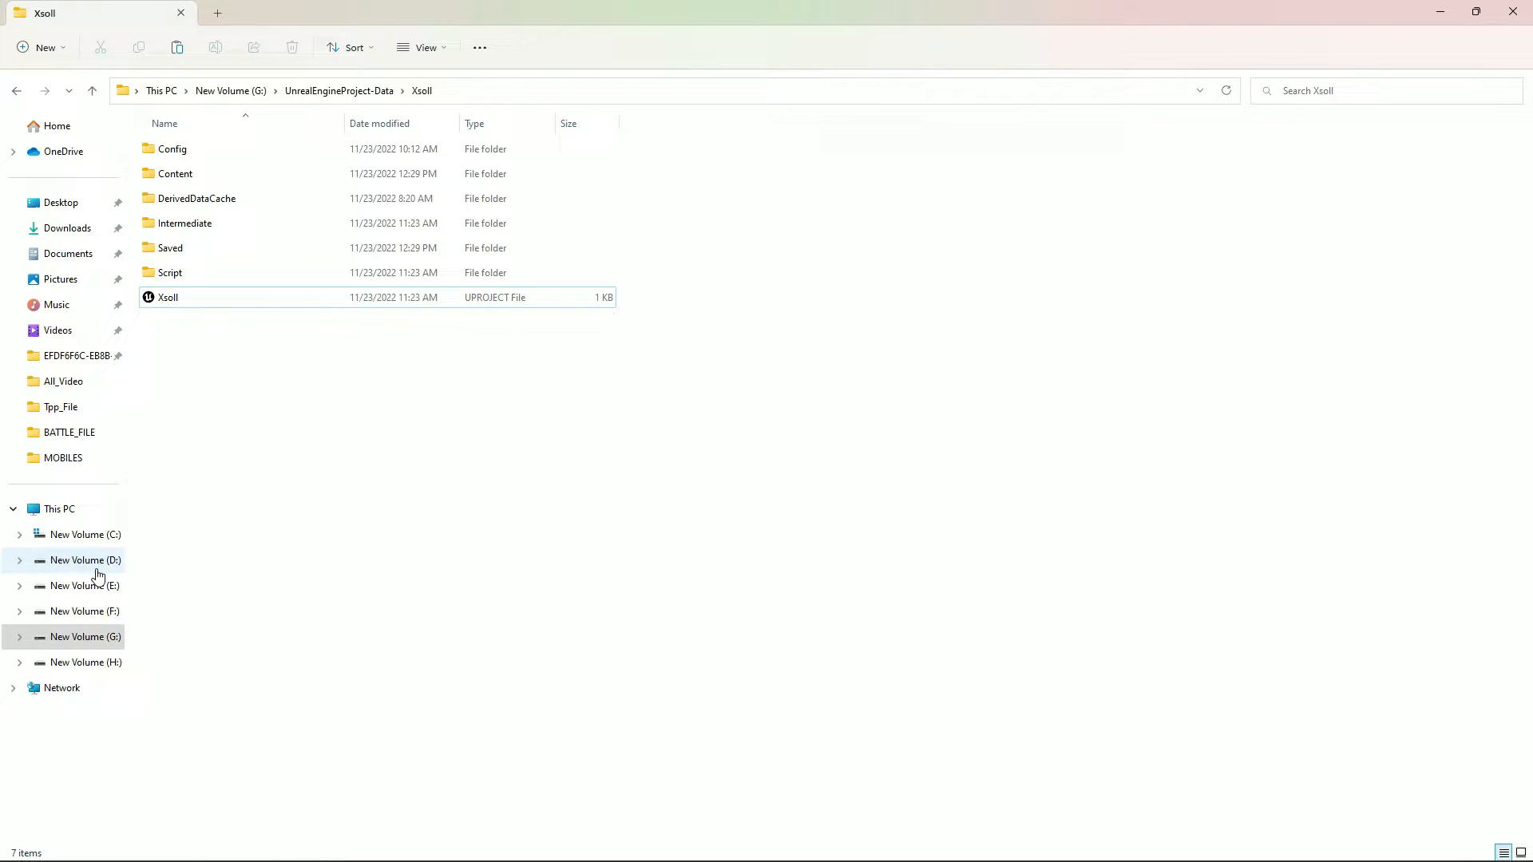
left_click(86, 560)
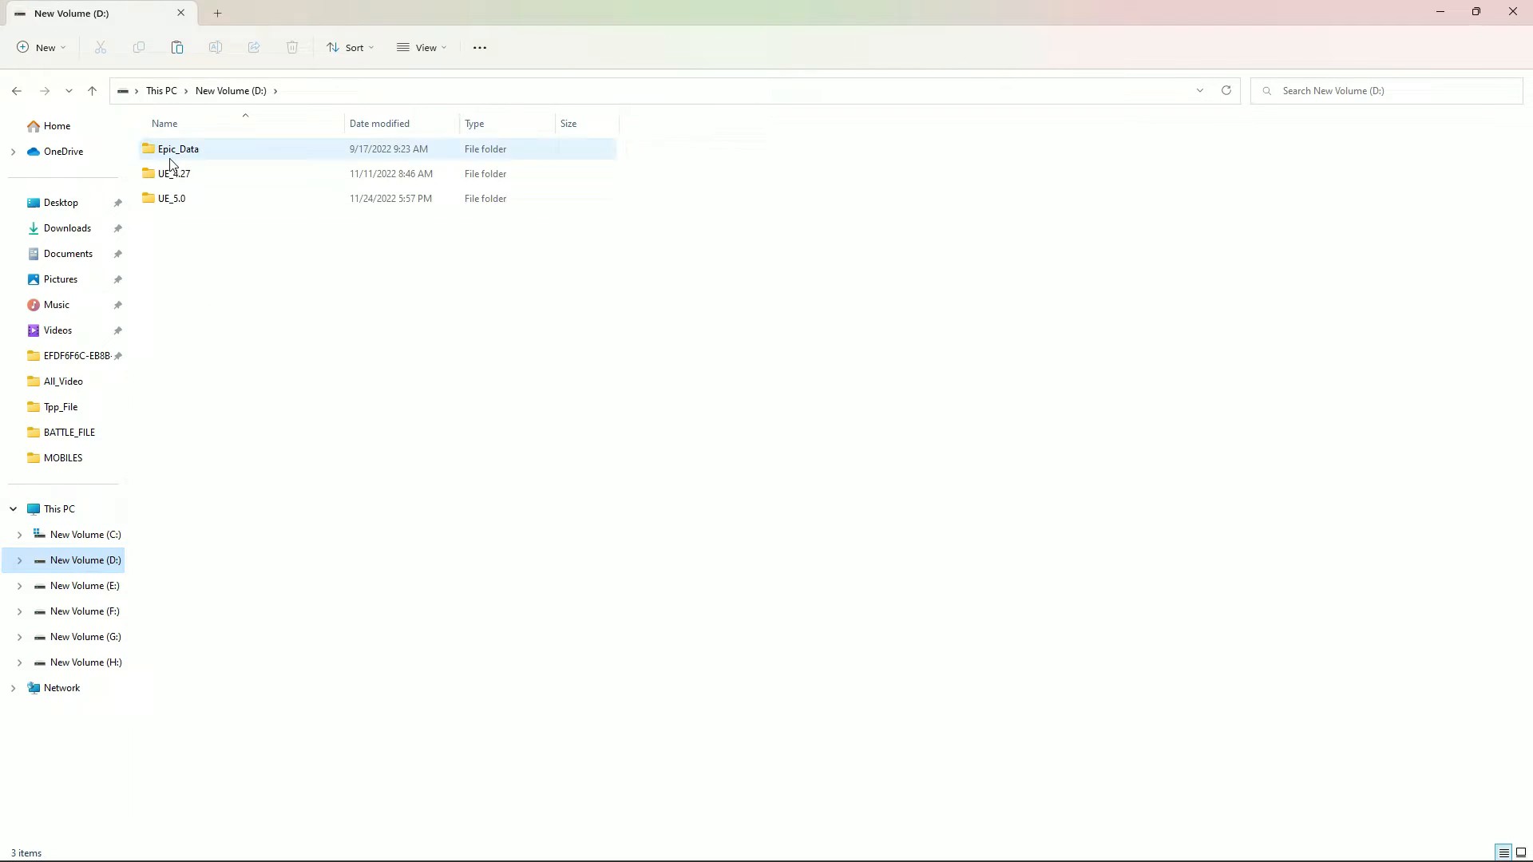
mouse_move(52, 596)
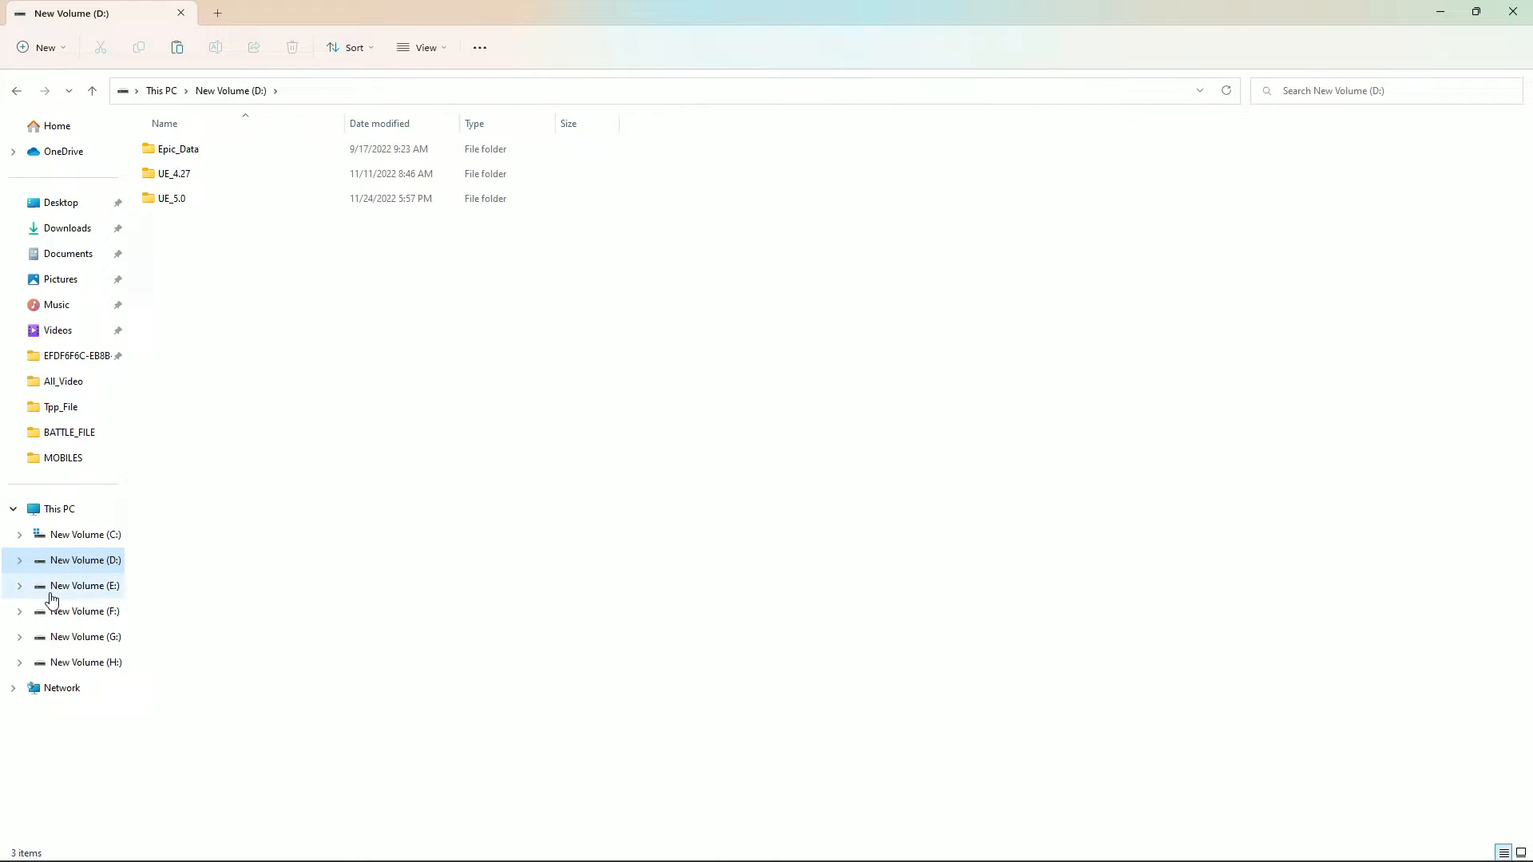
mouse_move(114, 407)
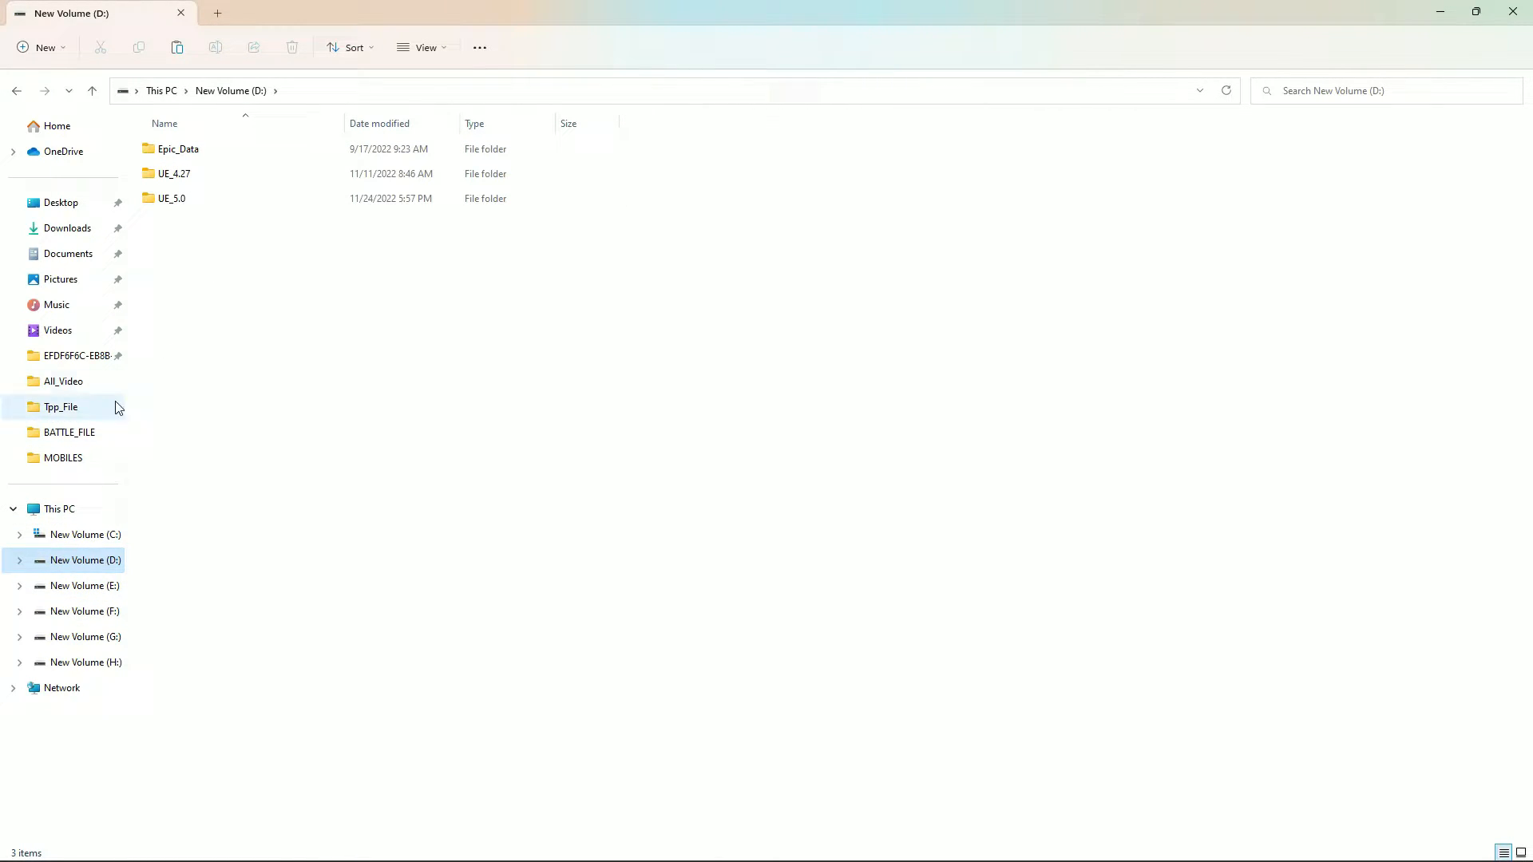
mouse_move(269, 370)
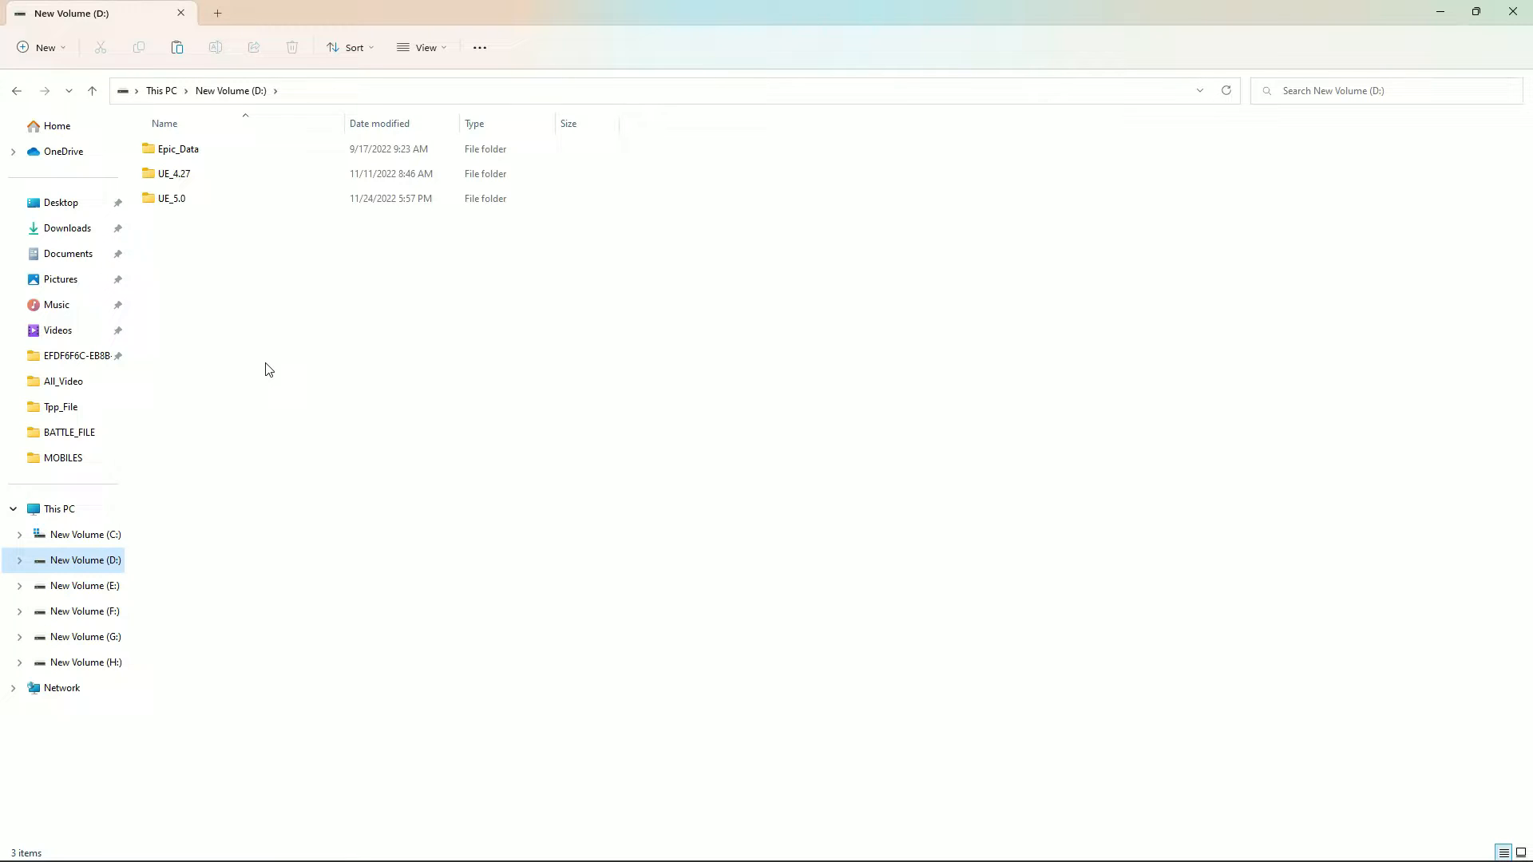
left_click(179, 149)
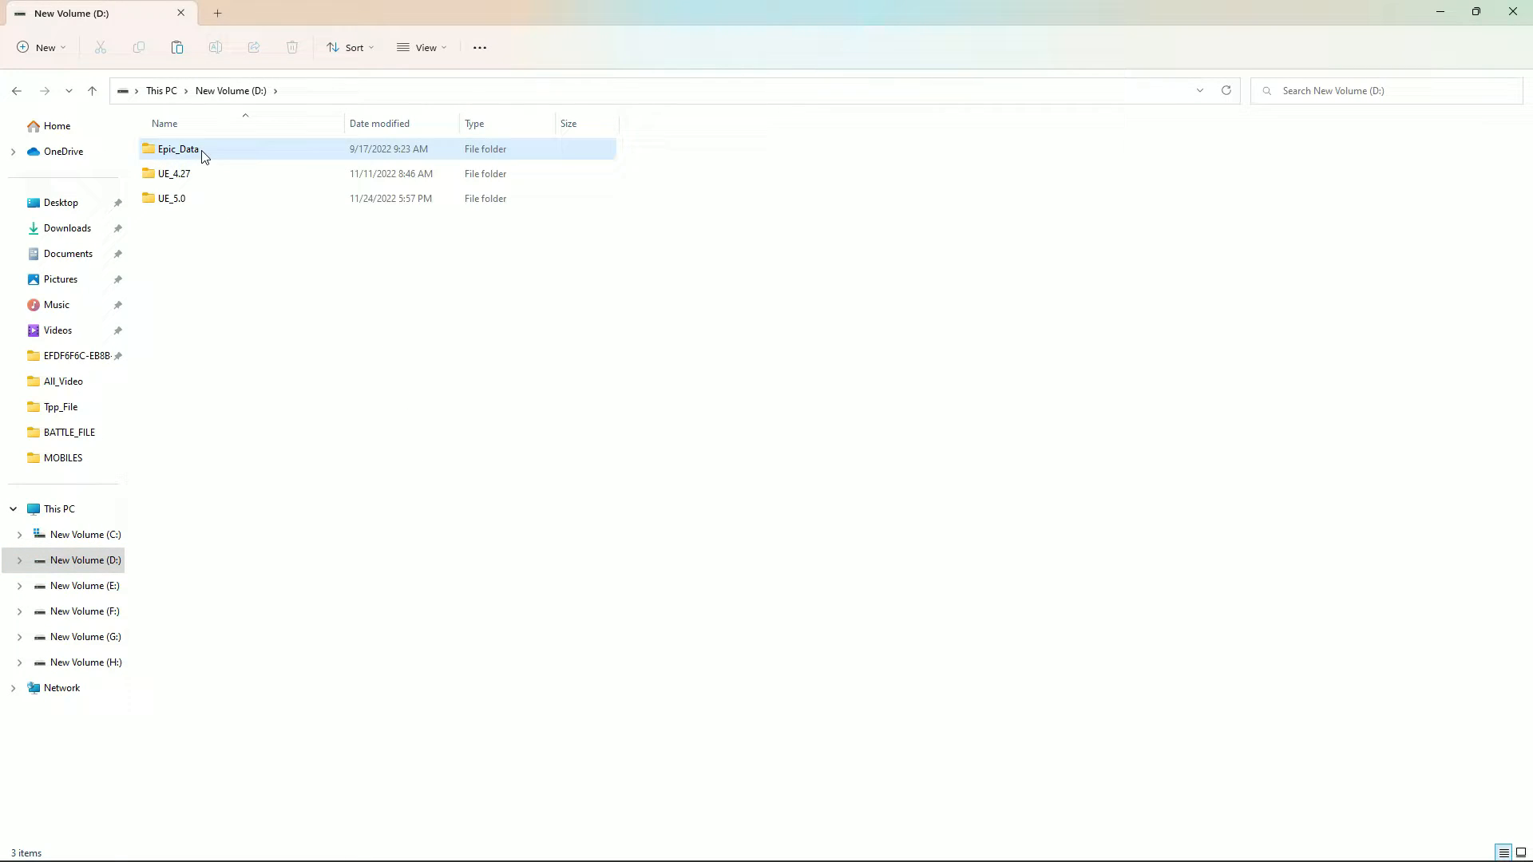
double_click(179, 149)
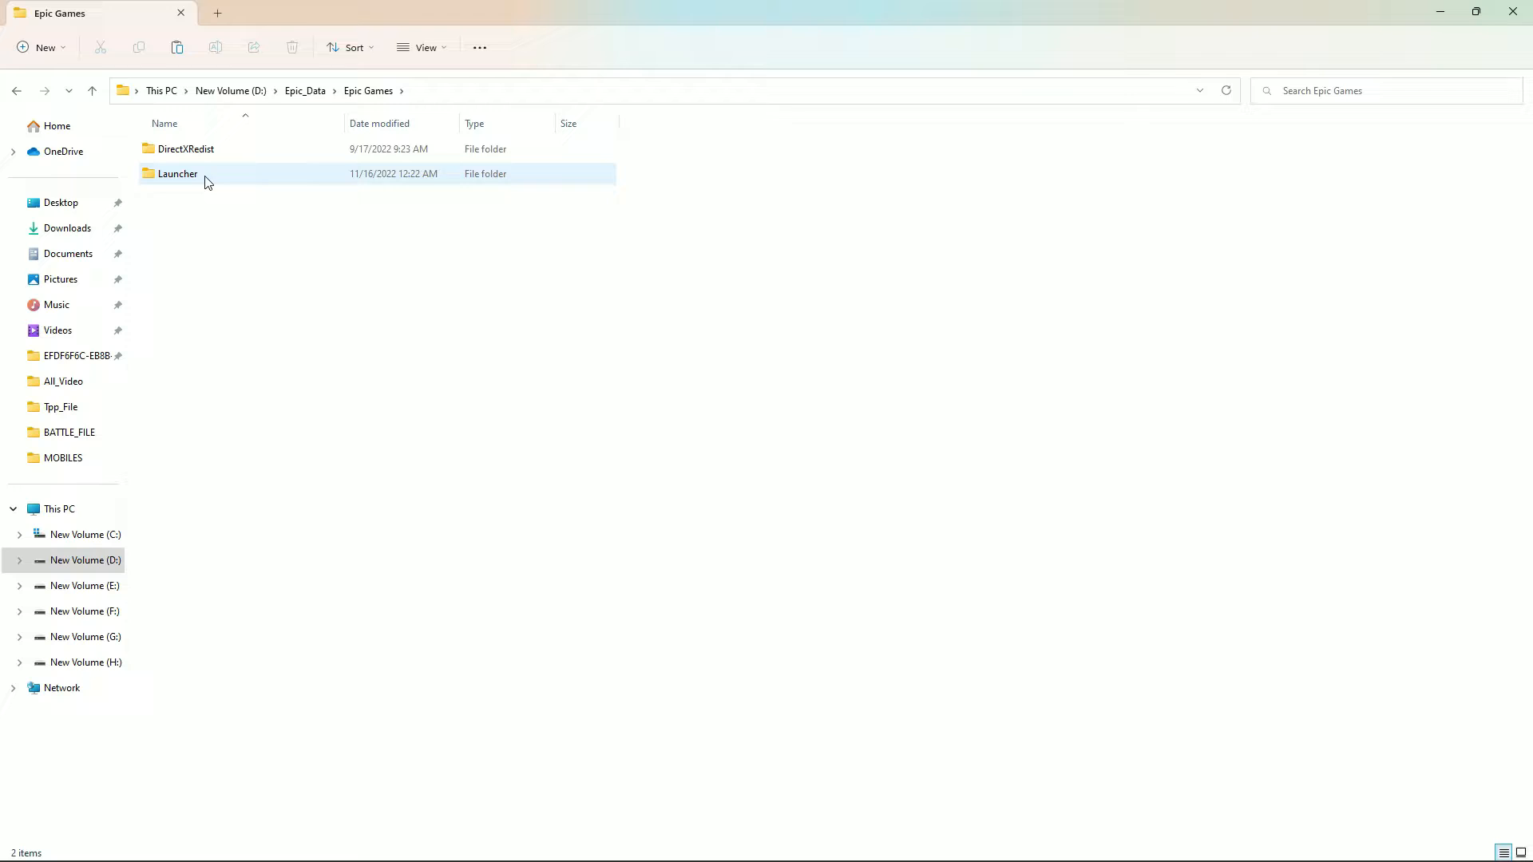
double_click(178, 173)
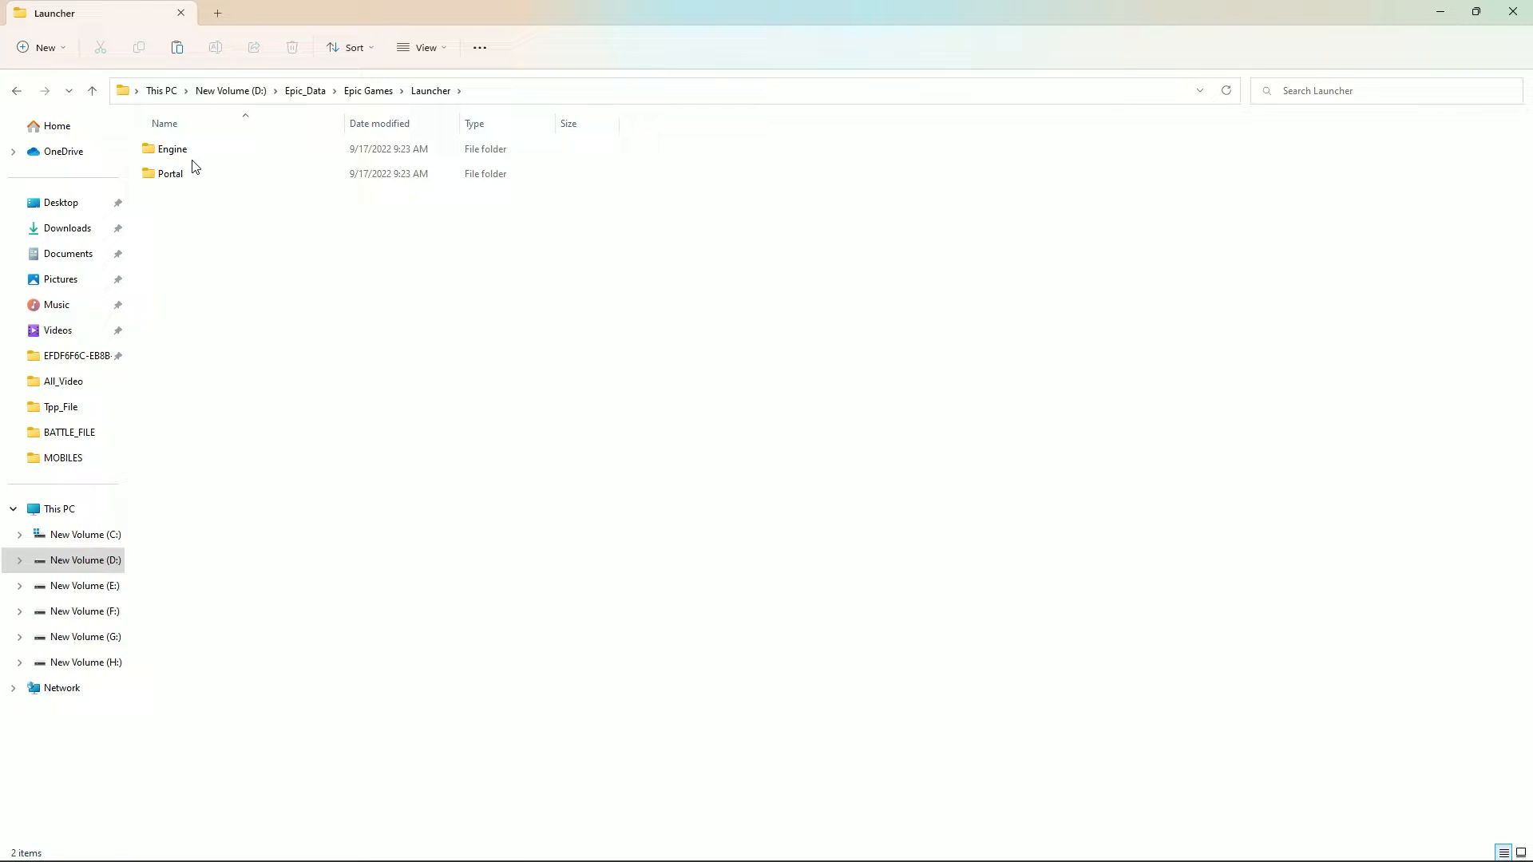
Open Launcher's Engine\Binaries\Win64 folder and bring up UnrealVersionSelector's actions
double_click(173, 149)
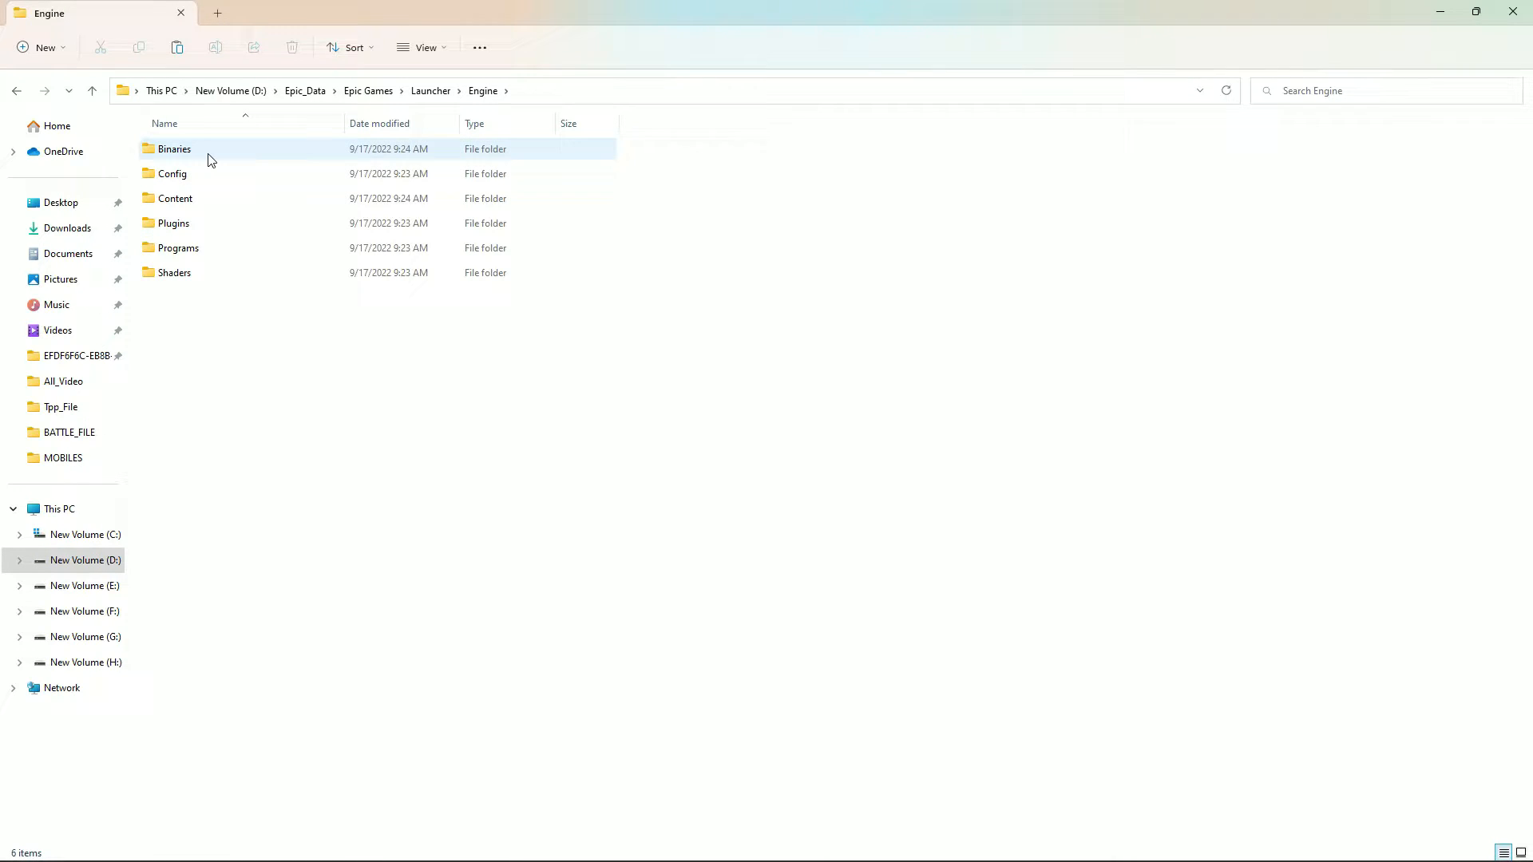
double_click(174, 148)
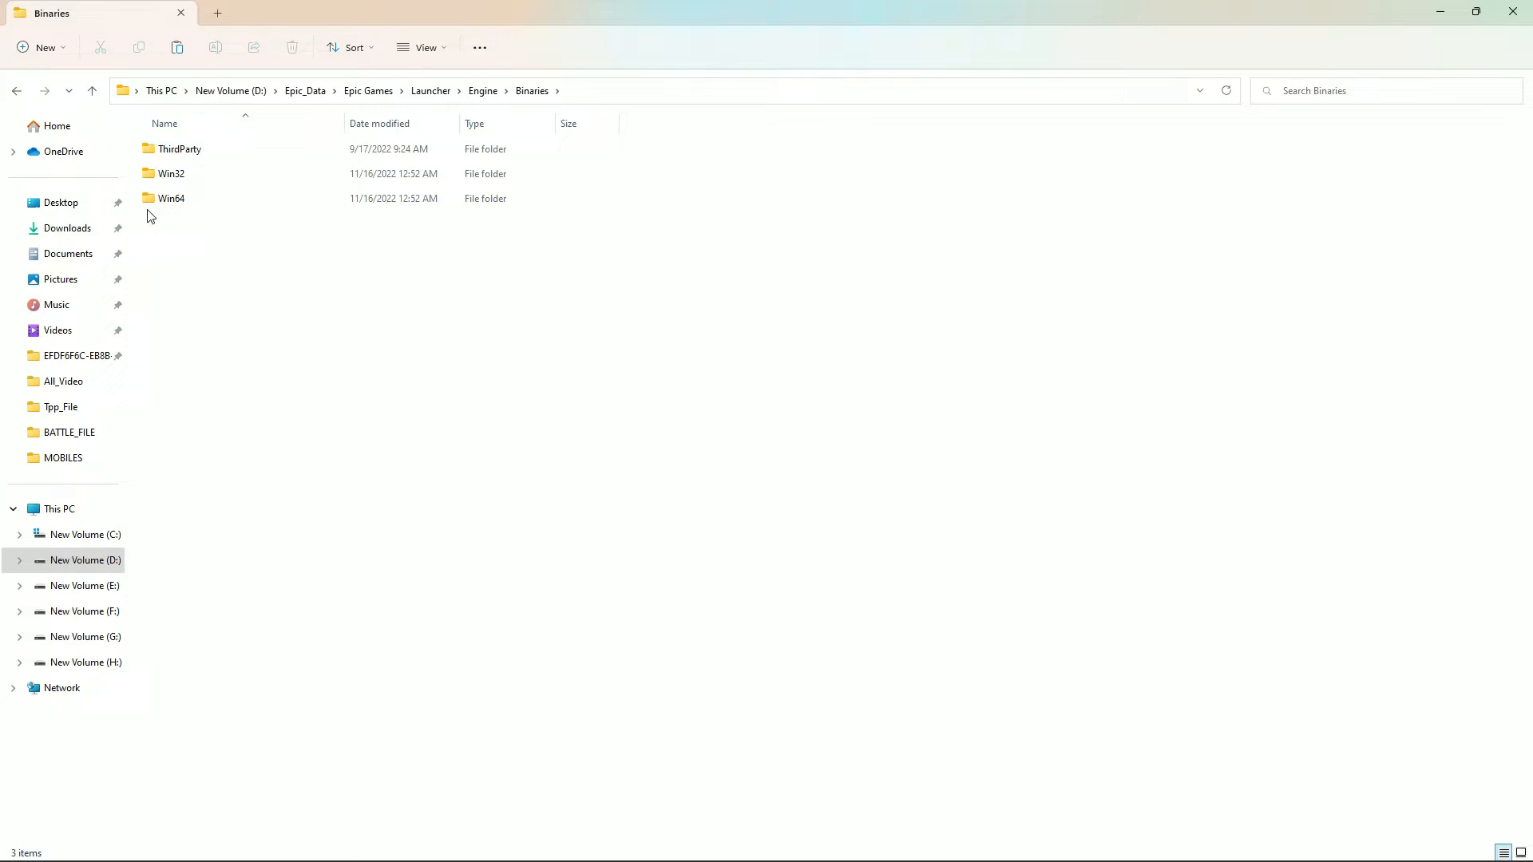
mouse_move(171, 198)
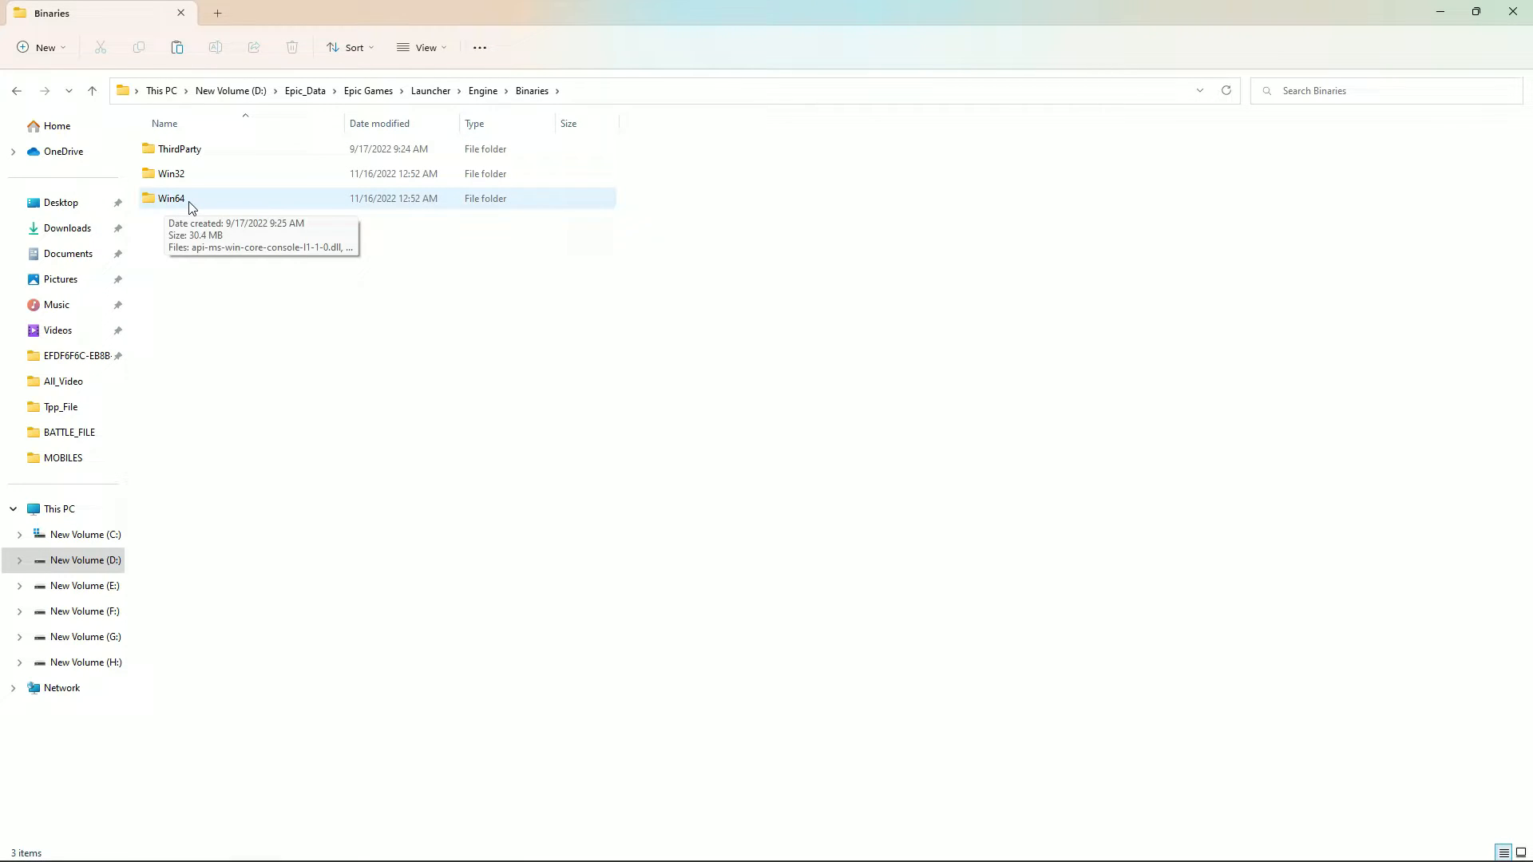
double_click(171, 197)
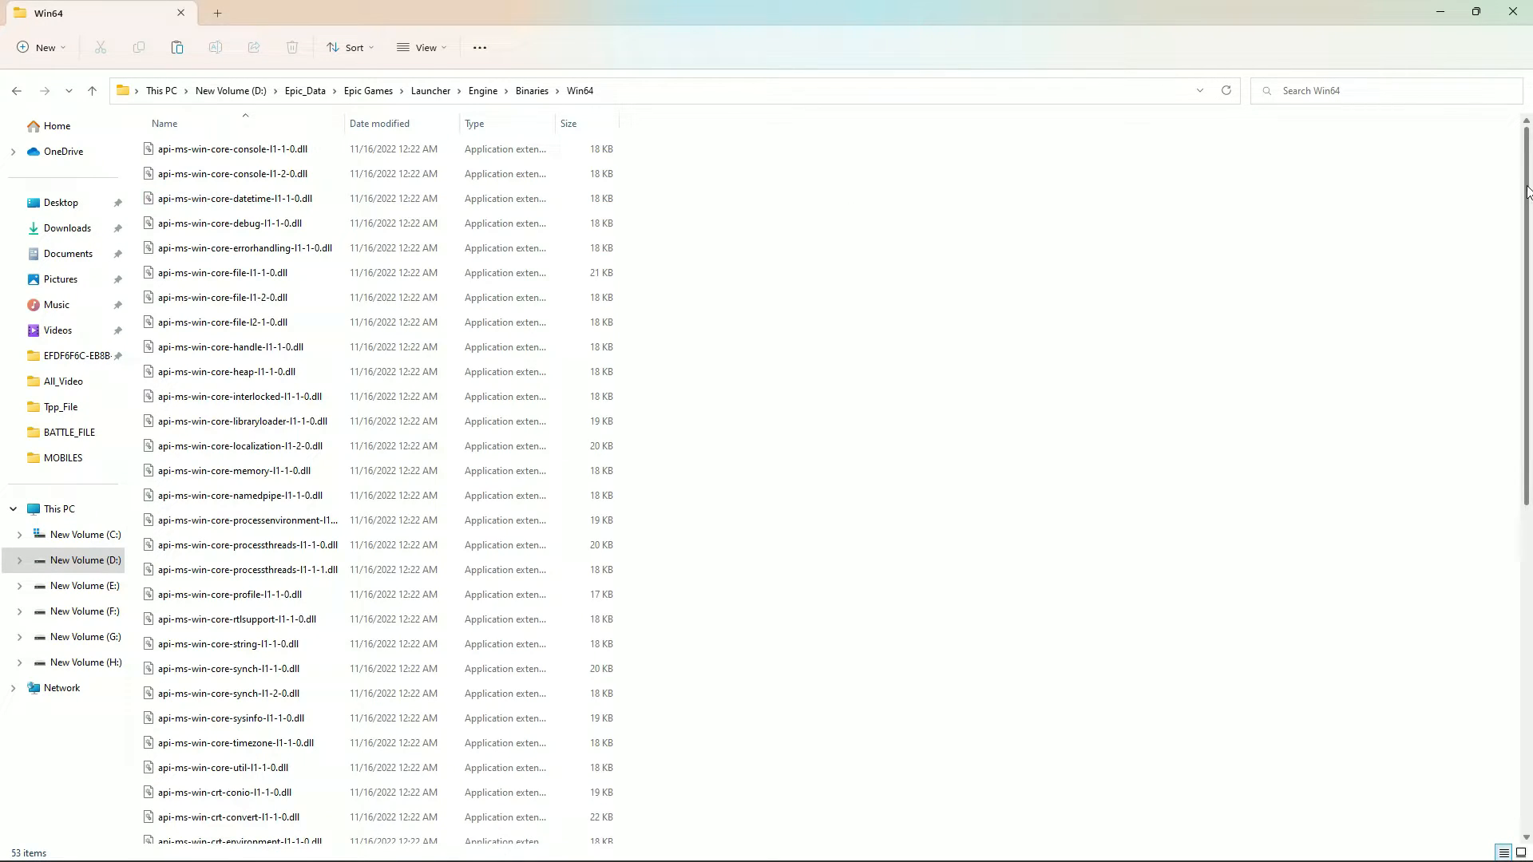
scroll("down", 3)
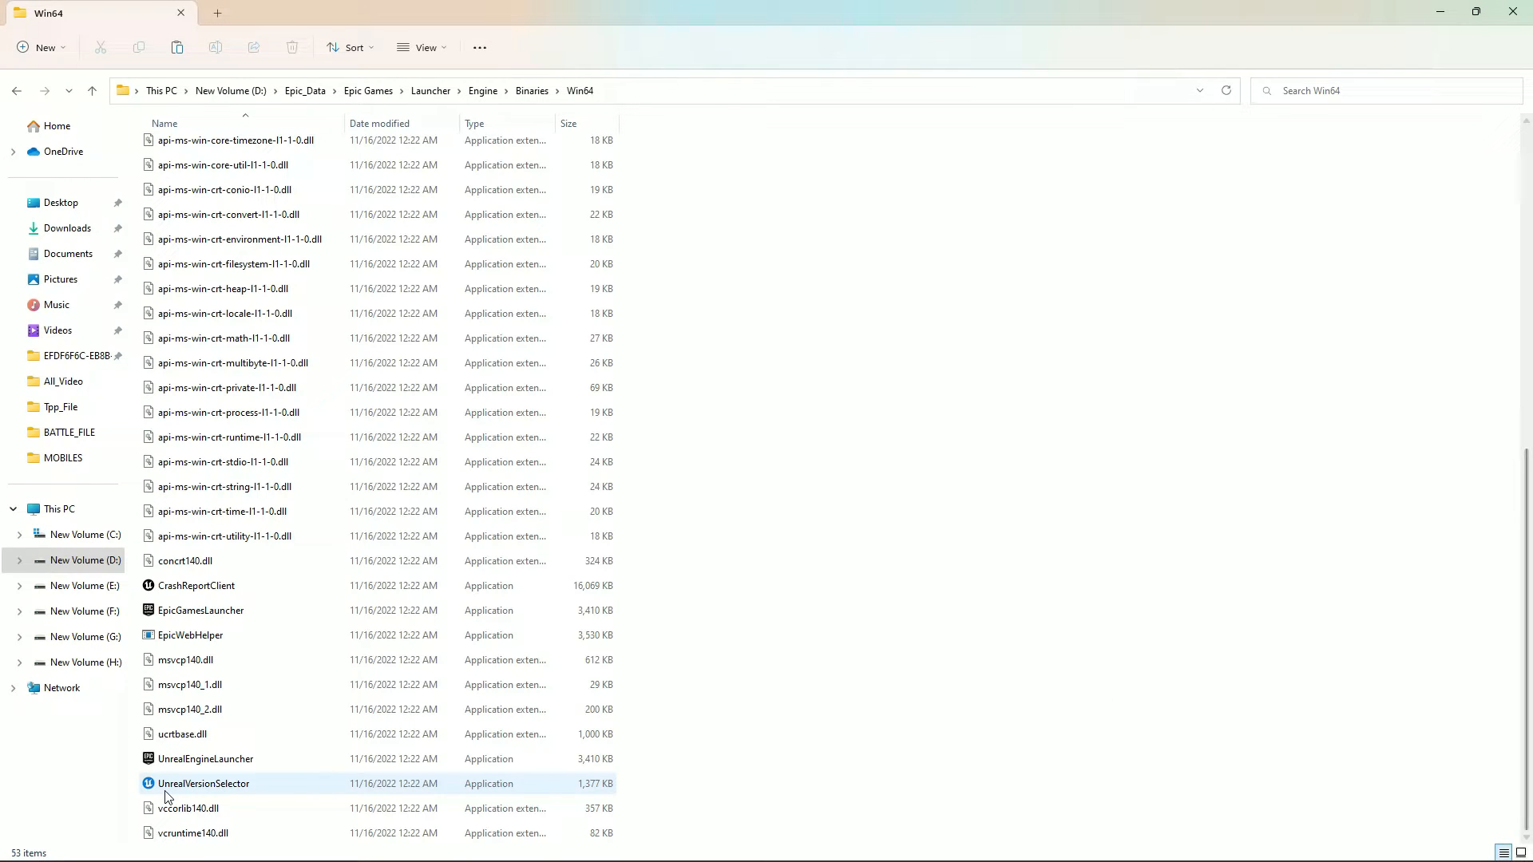
mouse_move(328, 793)
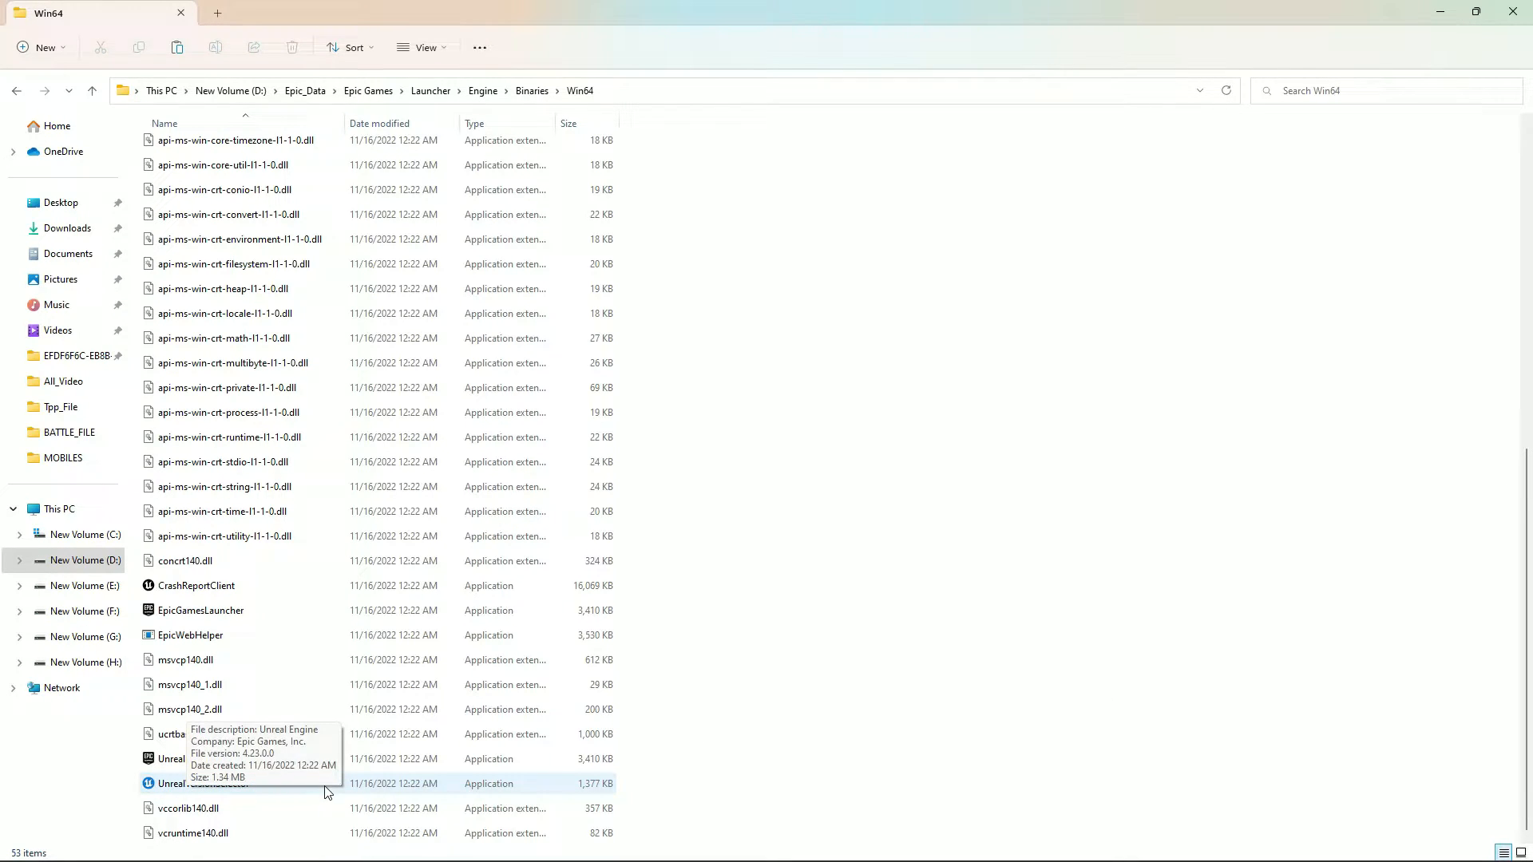
right_click(201, 783)
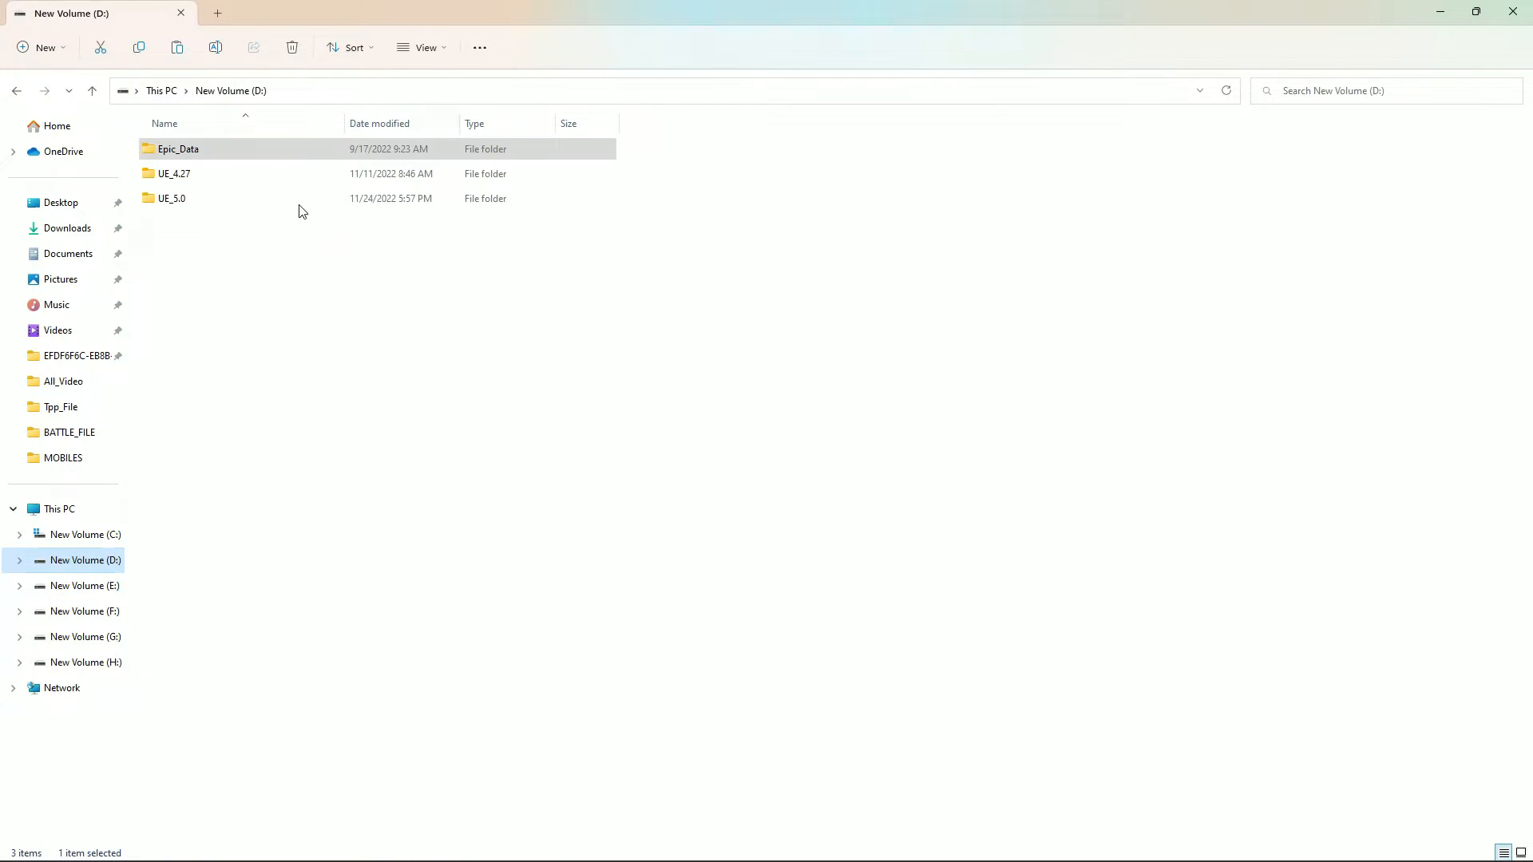
Open D:\UE_5.0\Engine\Binaries
left_click(259, 295)
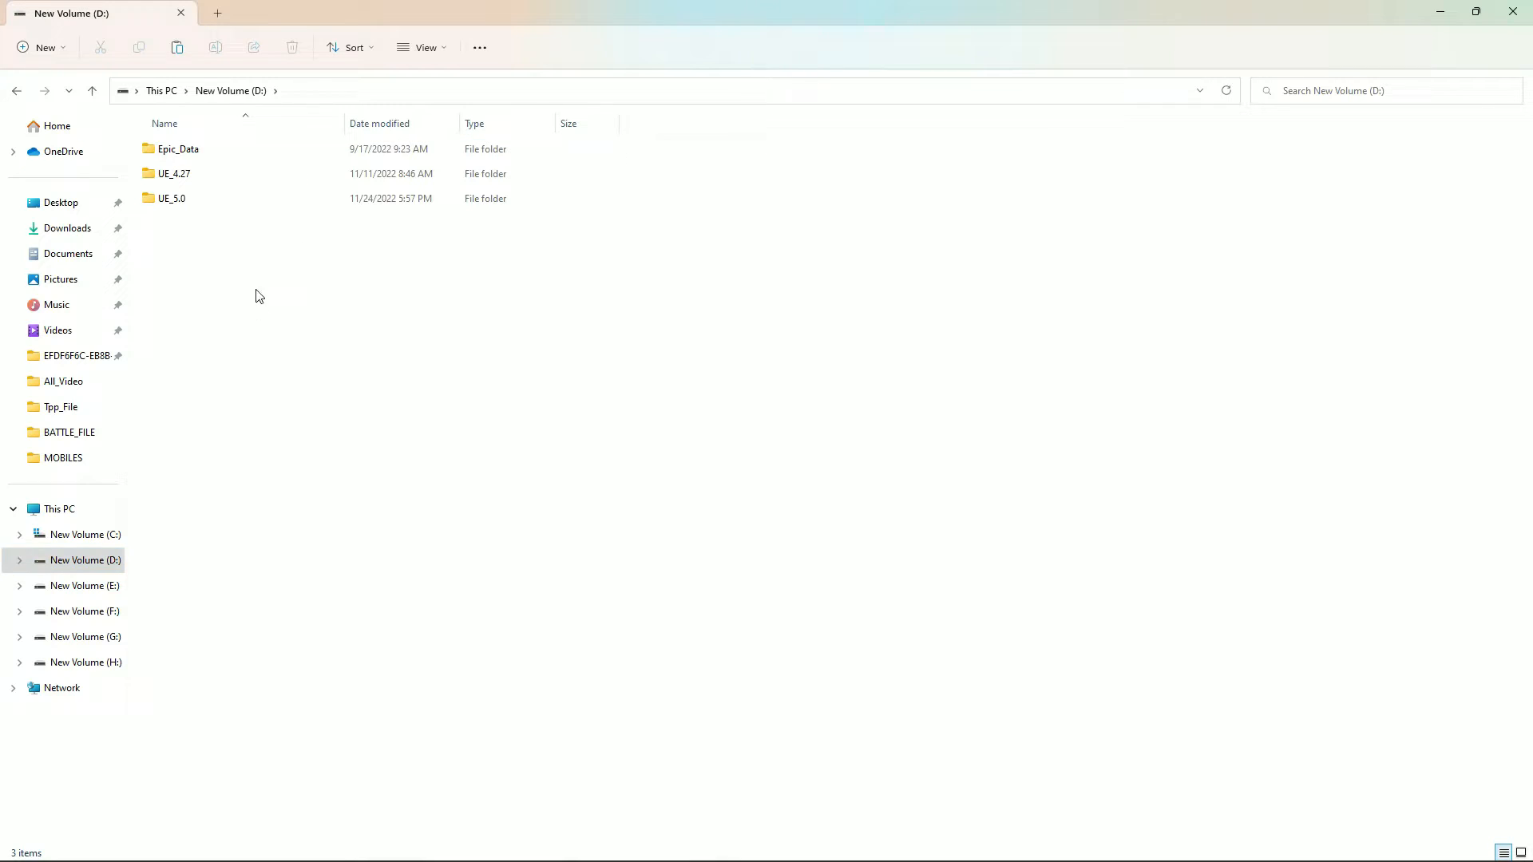
left_click(171, 199)
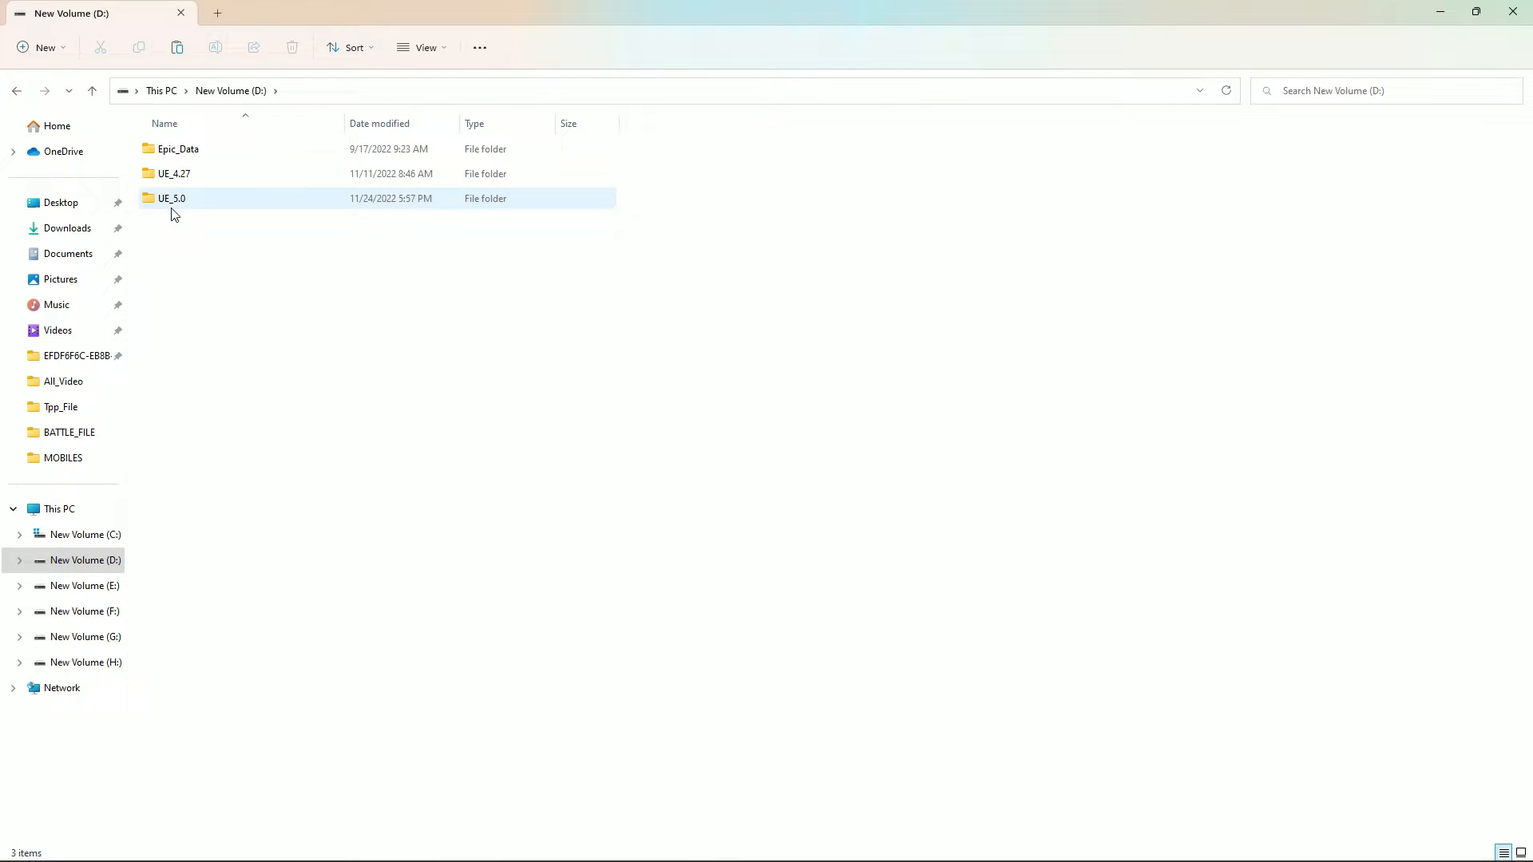
double_click(171, 199)
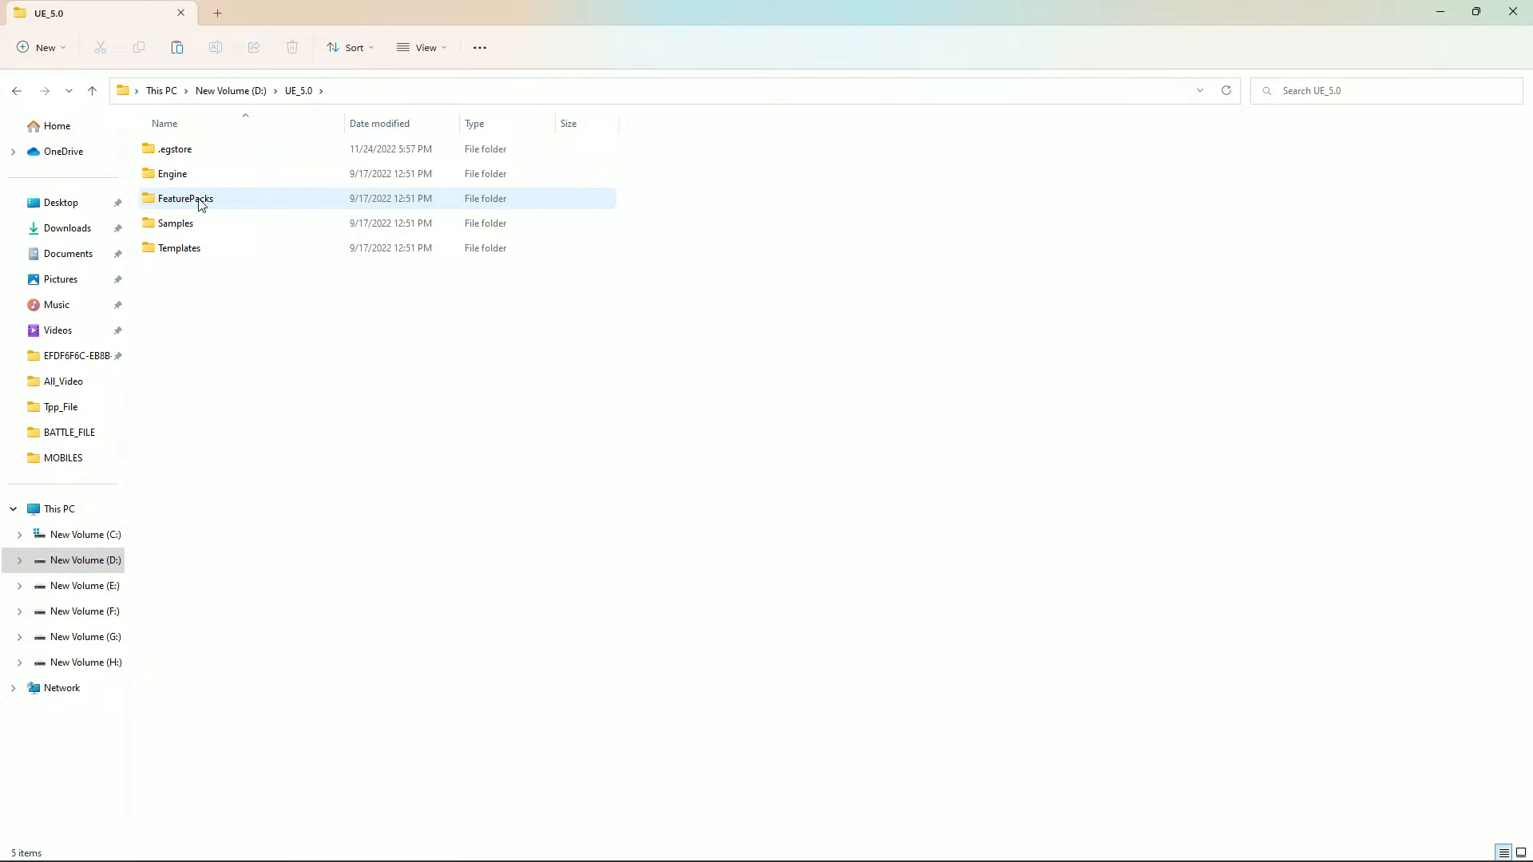
left_click(301, 445)
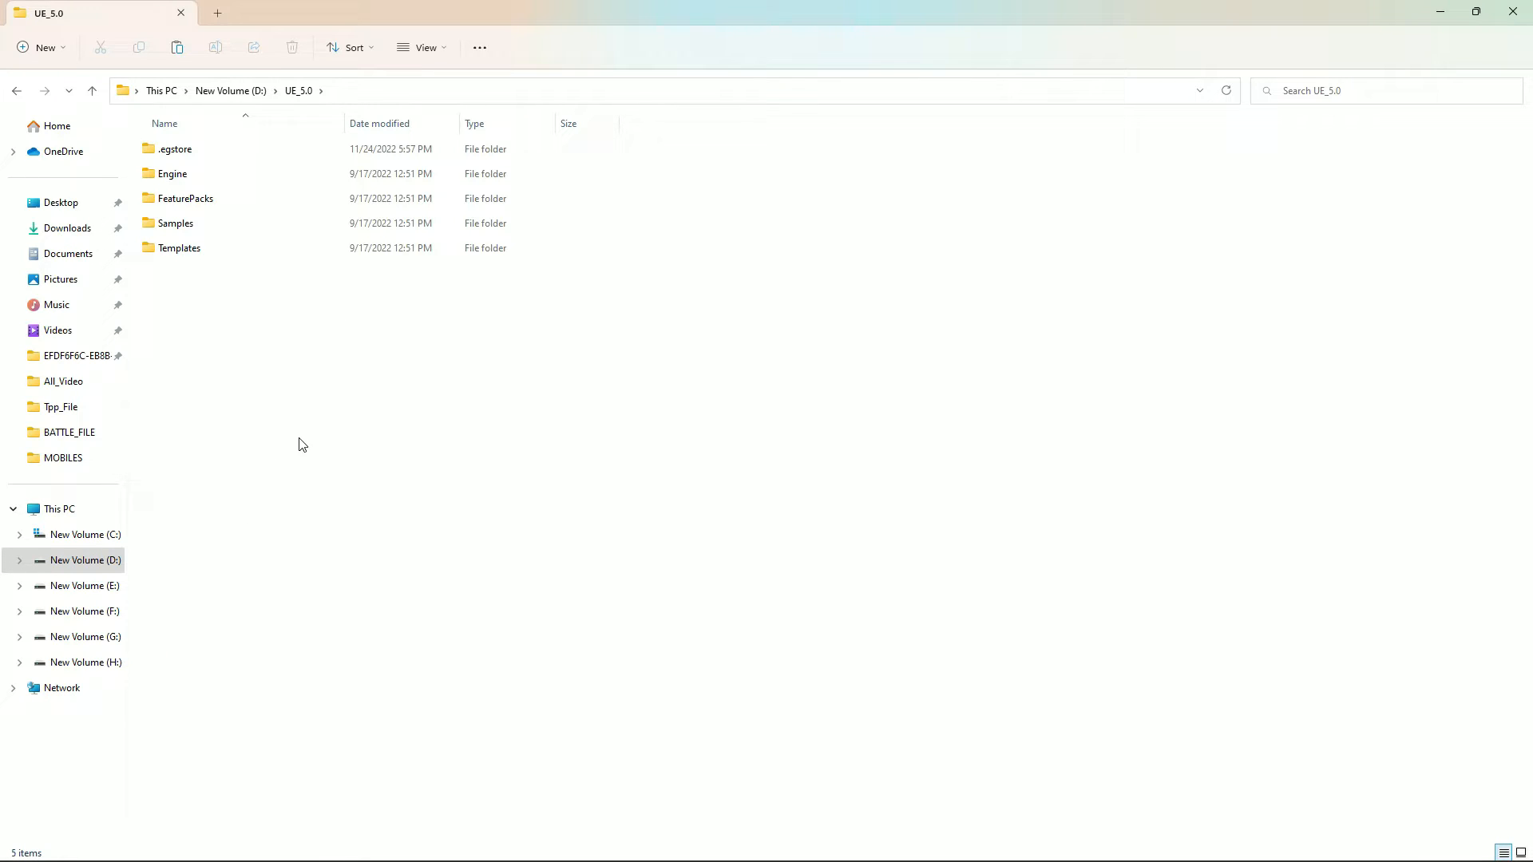
mouse_move(262, 173)
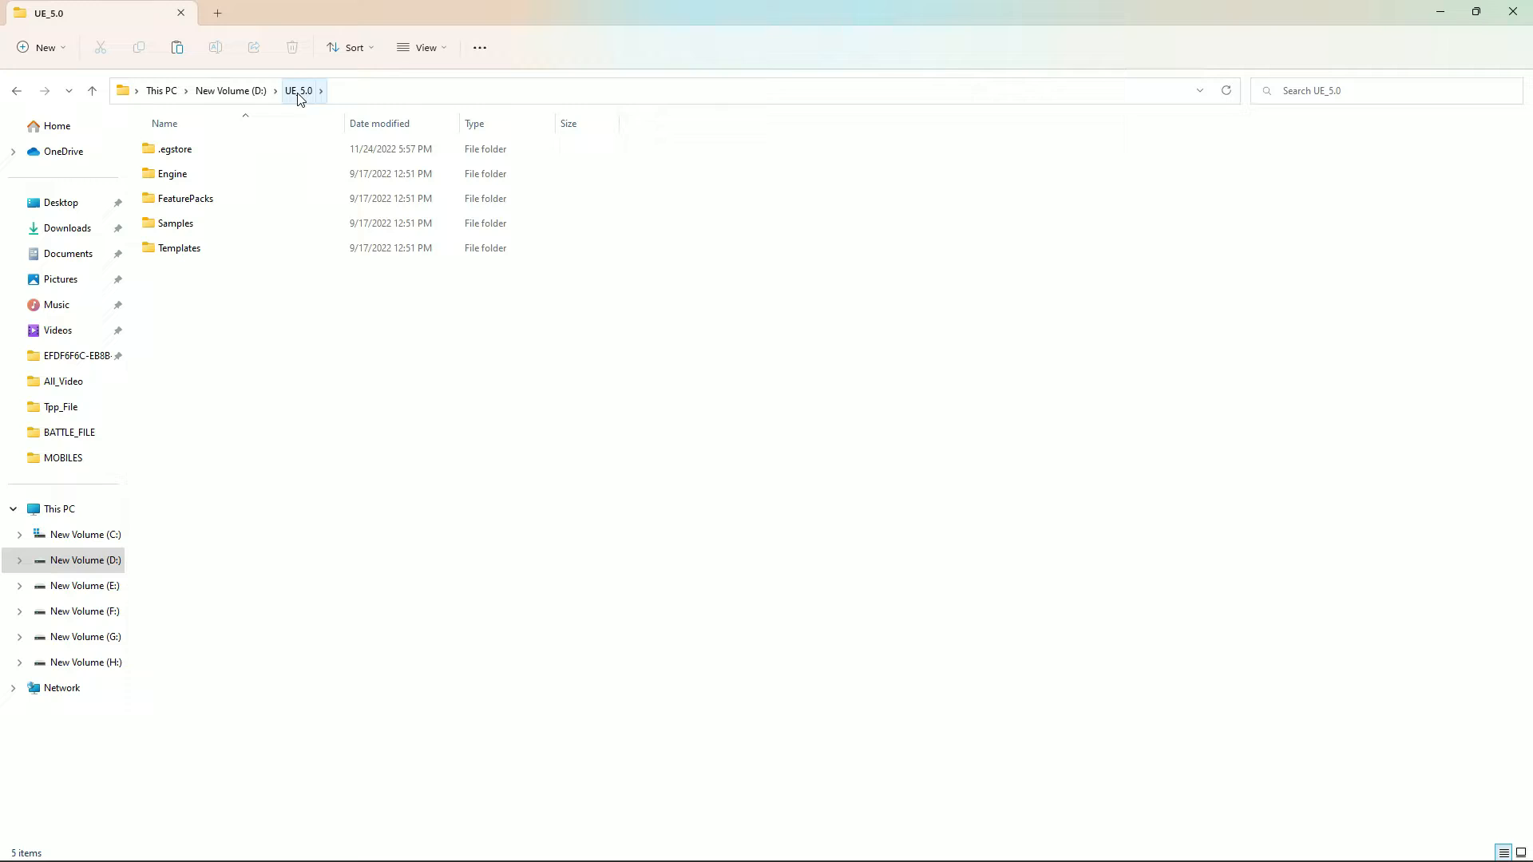
left_click(173, 173)
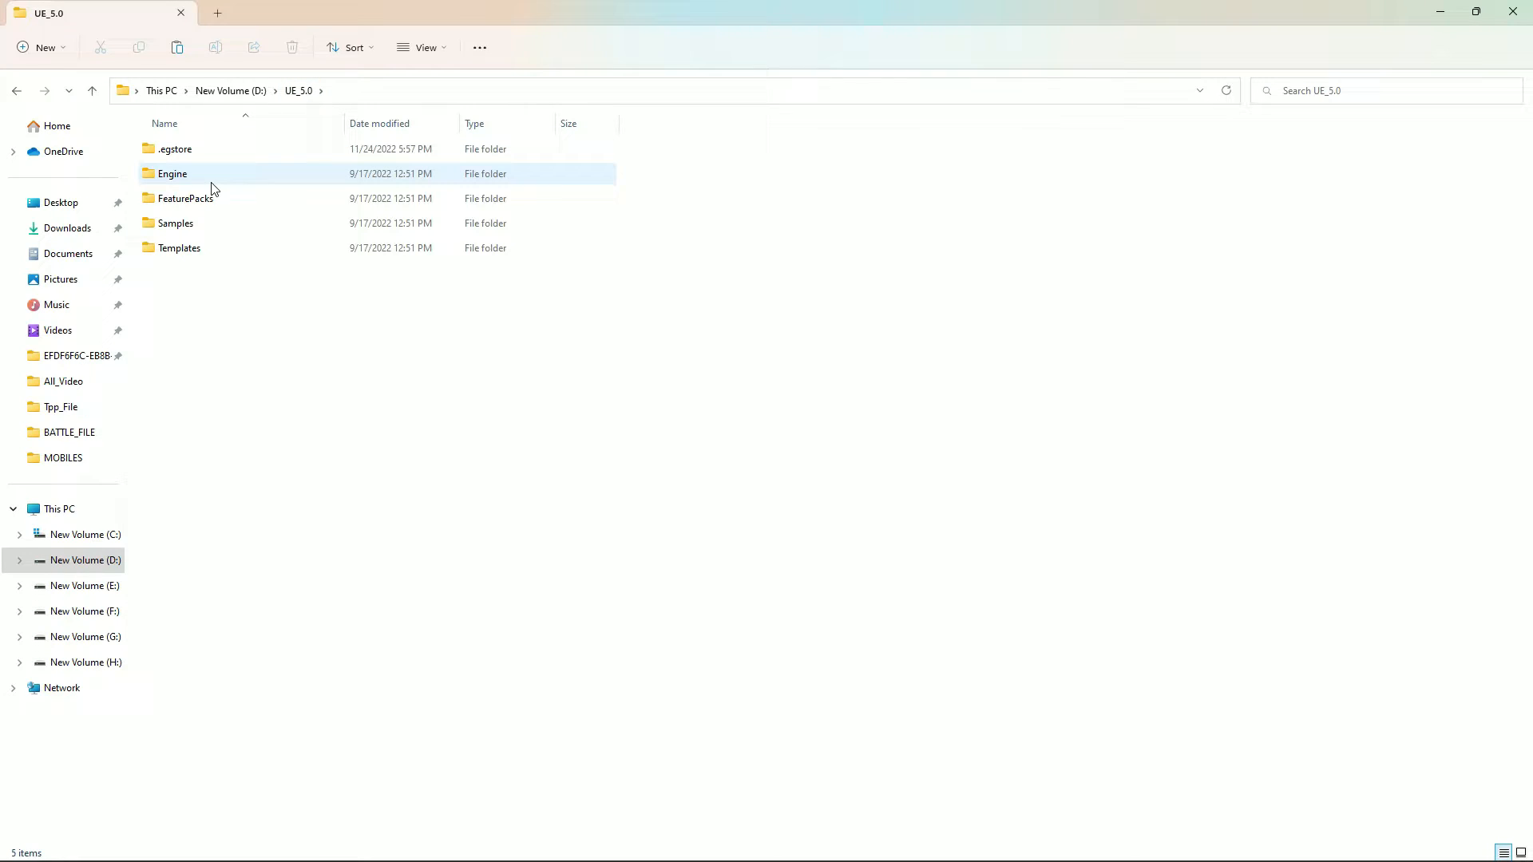
double_click(171, 173)
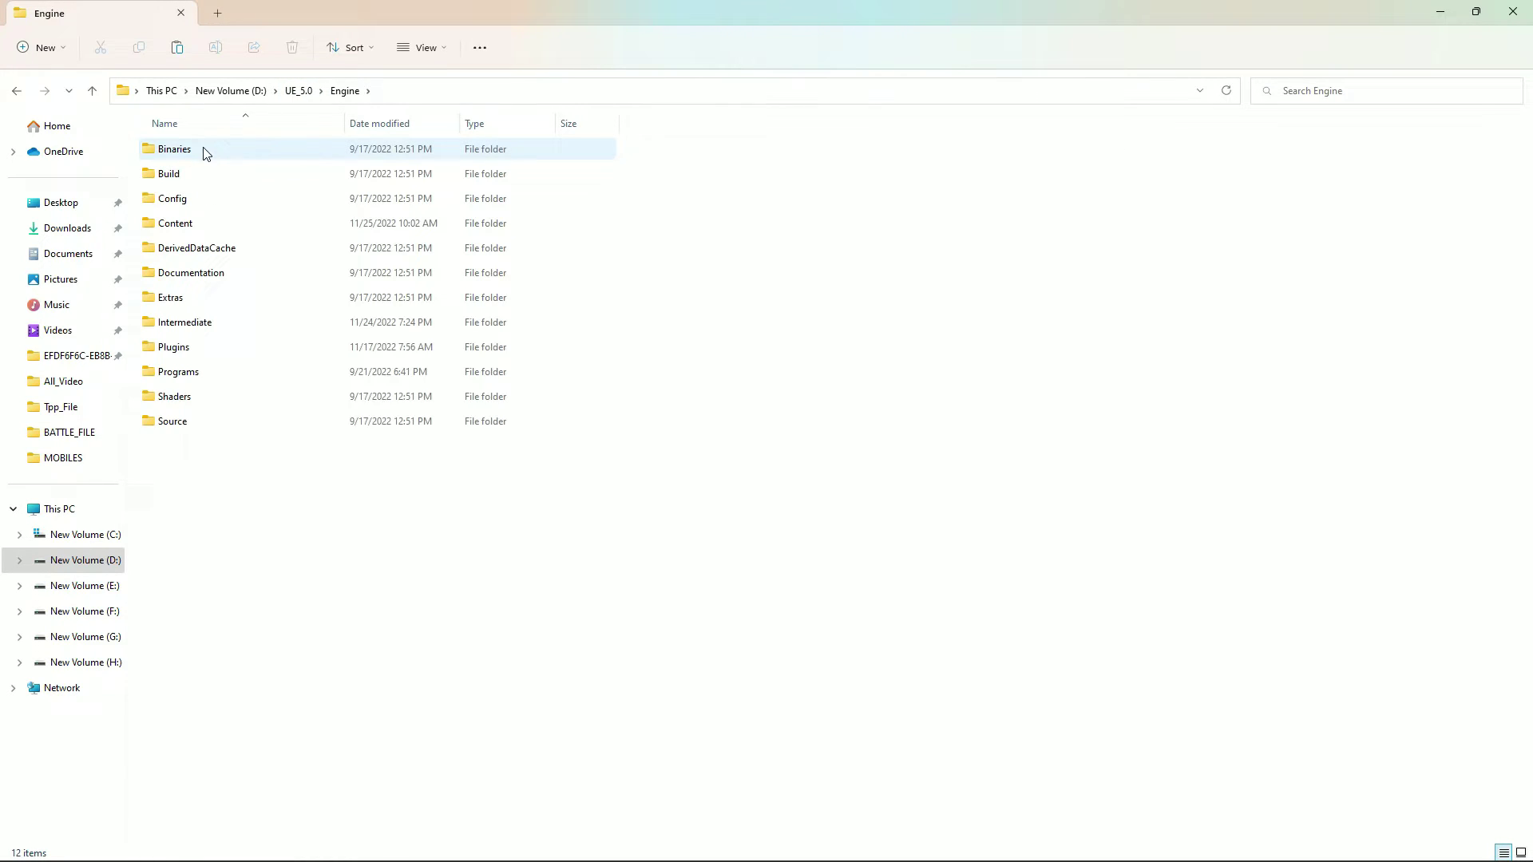
double_click(174, 149)
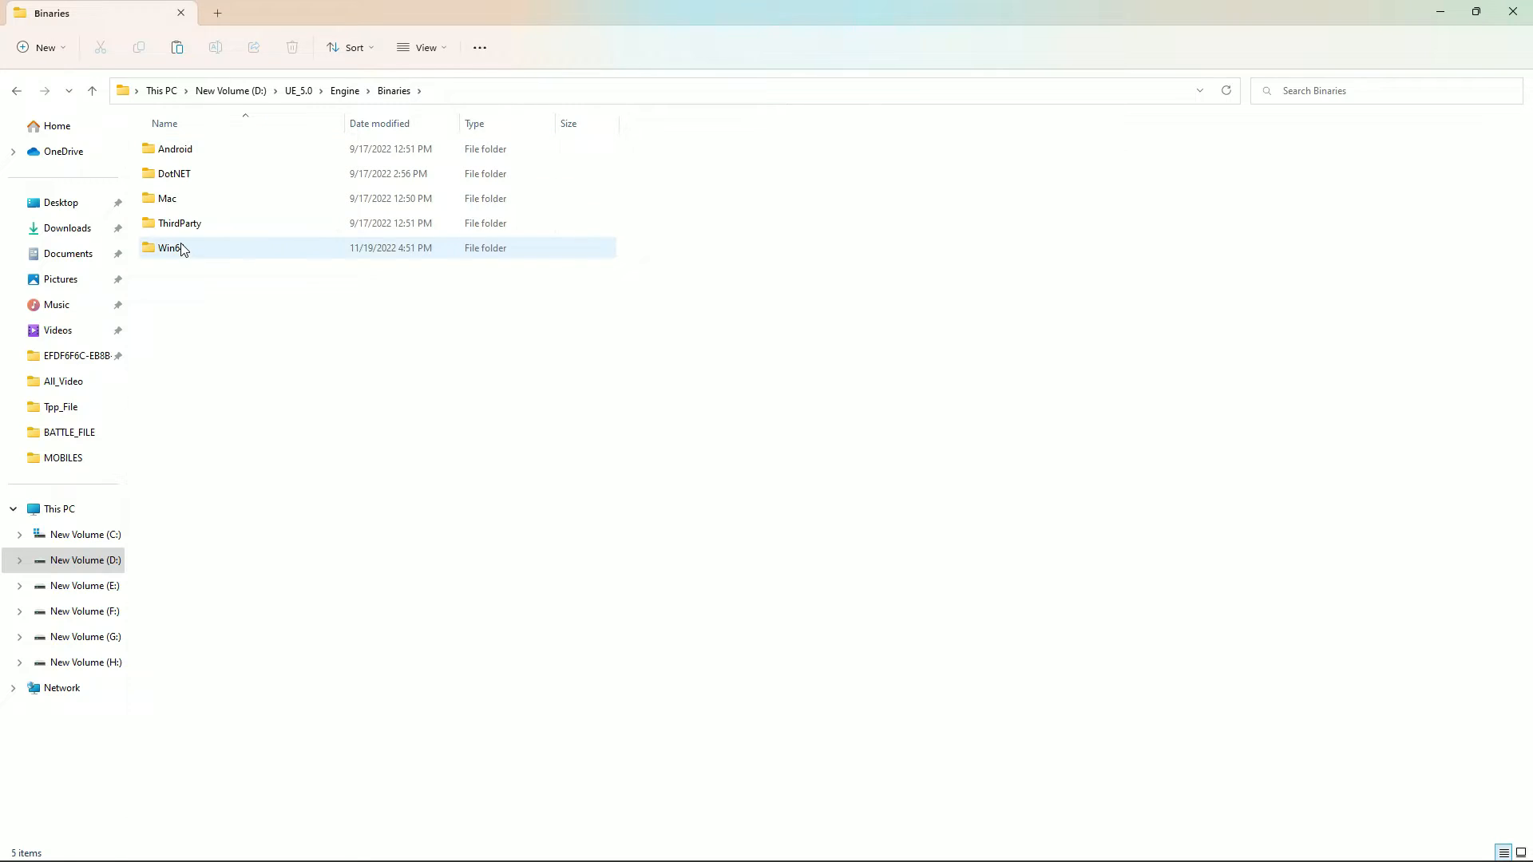
Paste UnrealVersionSelector into the Win64 folder, then go to the C: drive
double_click(171, 247)
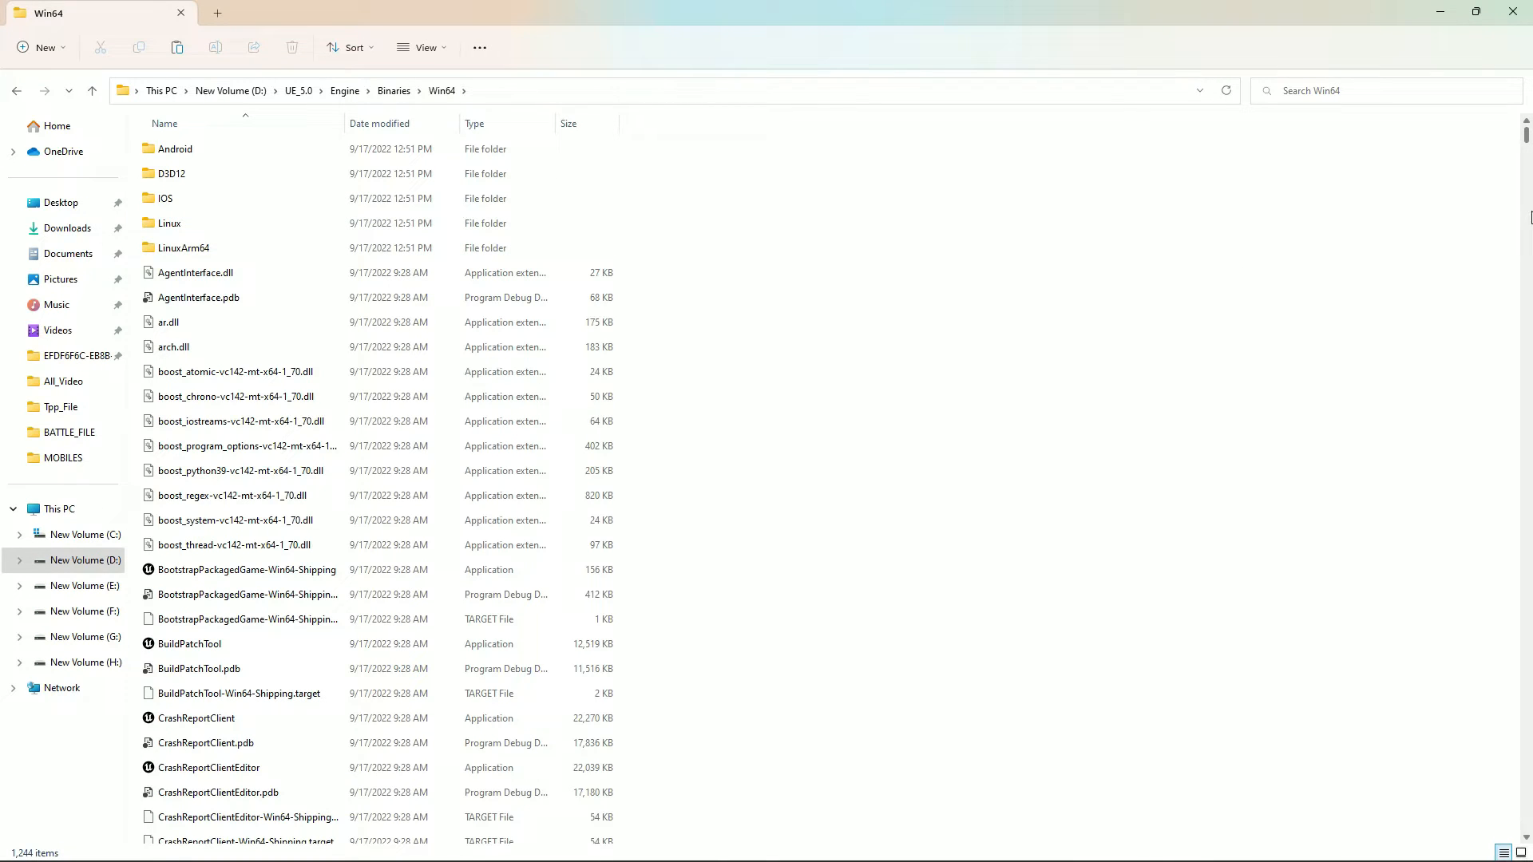
right_click(1039, 501)
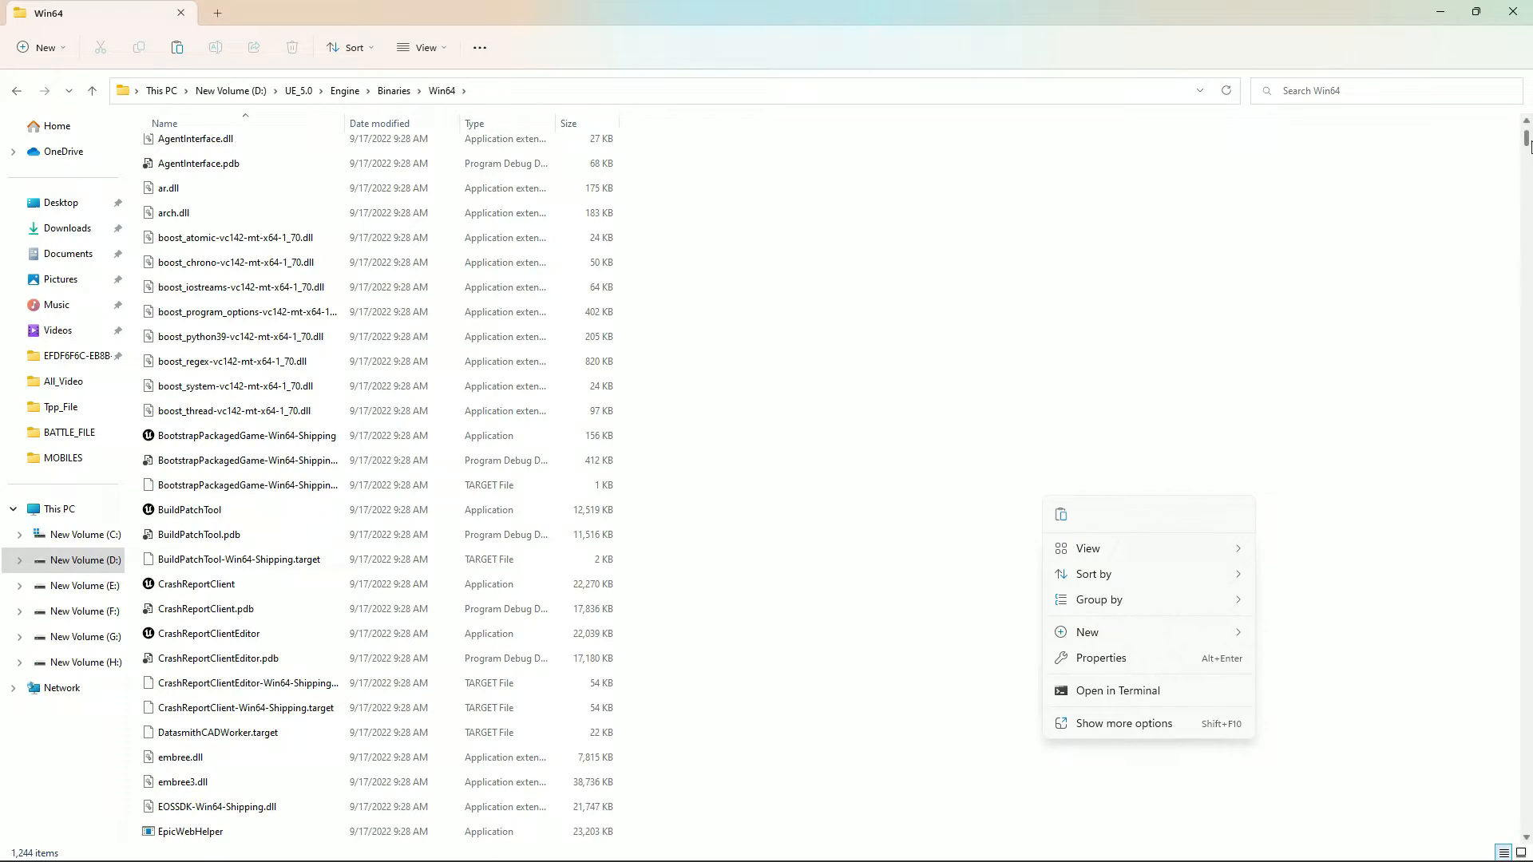
scroll("down", 3)
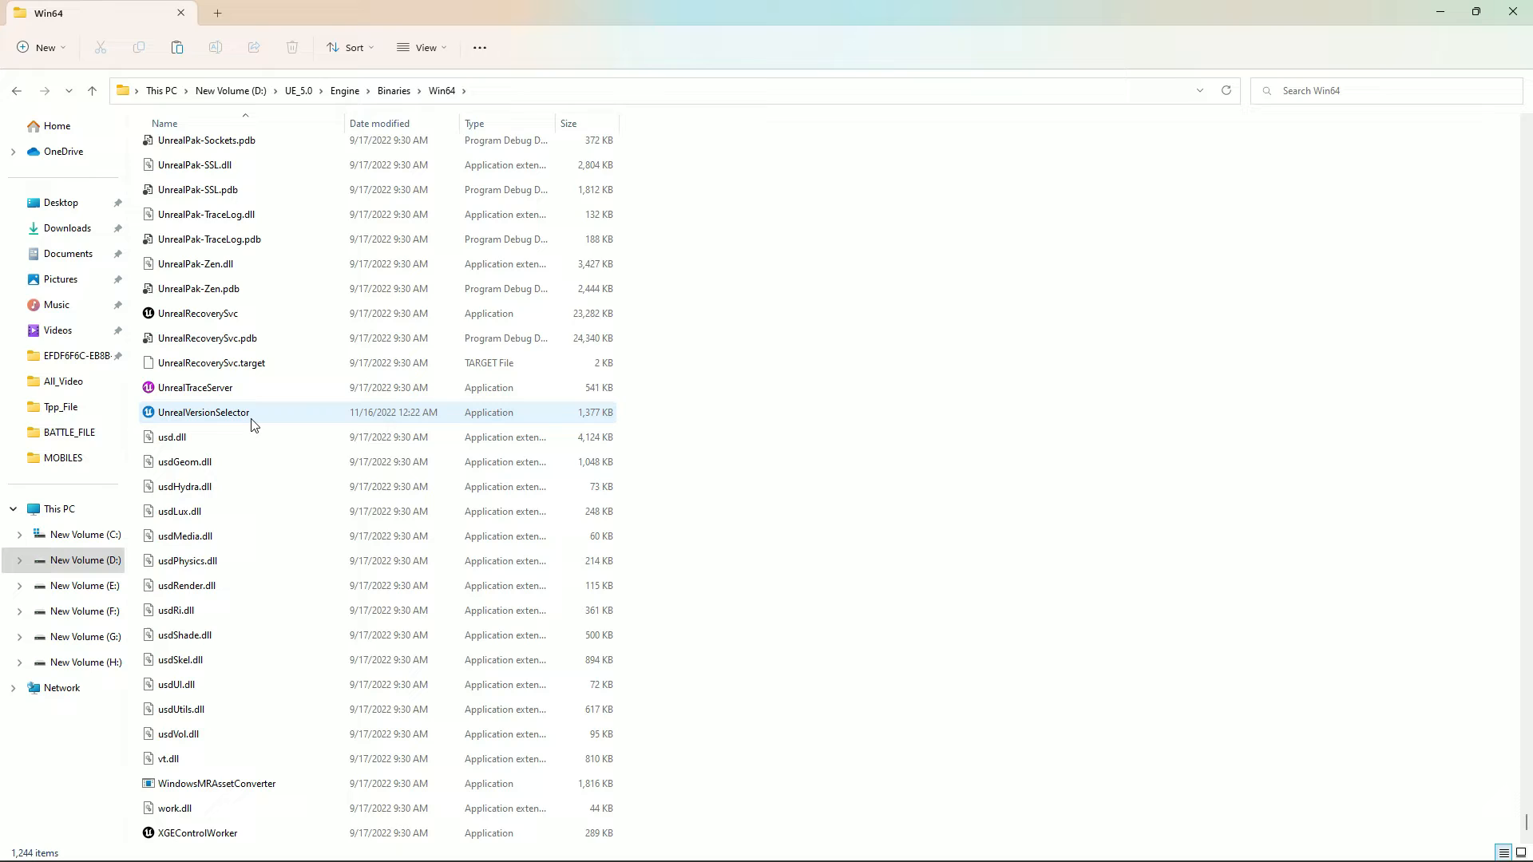
mouse_move(215, 404)
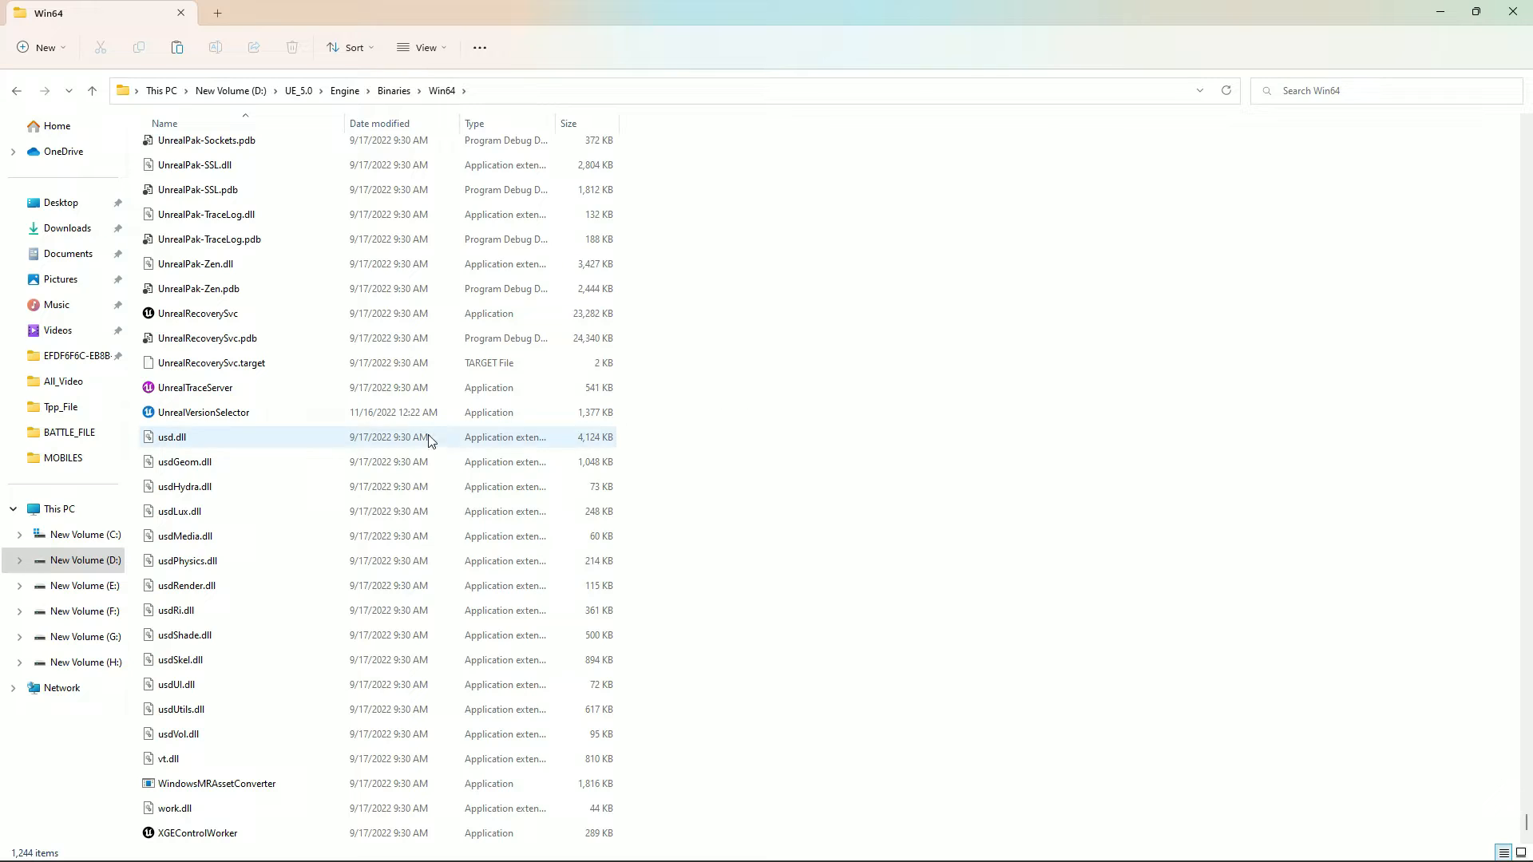
mouse_move(84, 534)
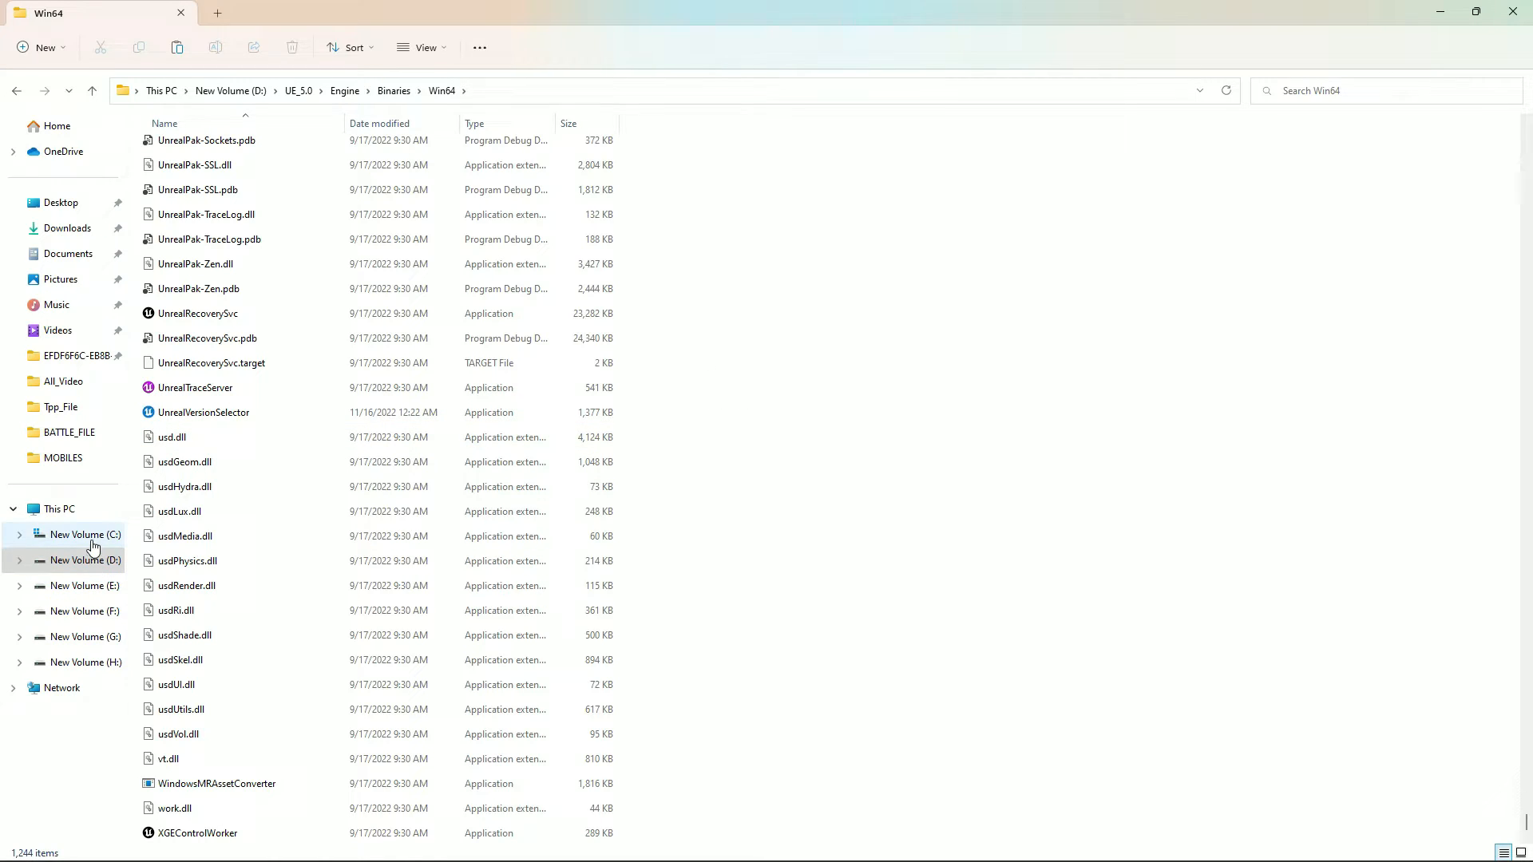
left_click(86, 534)
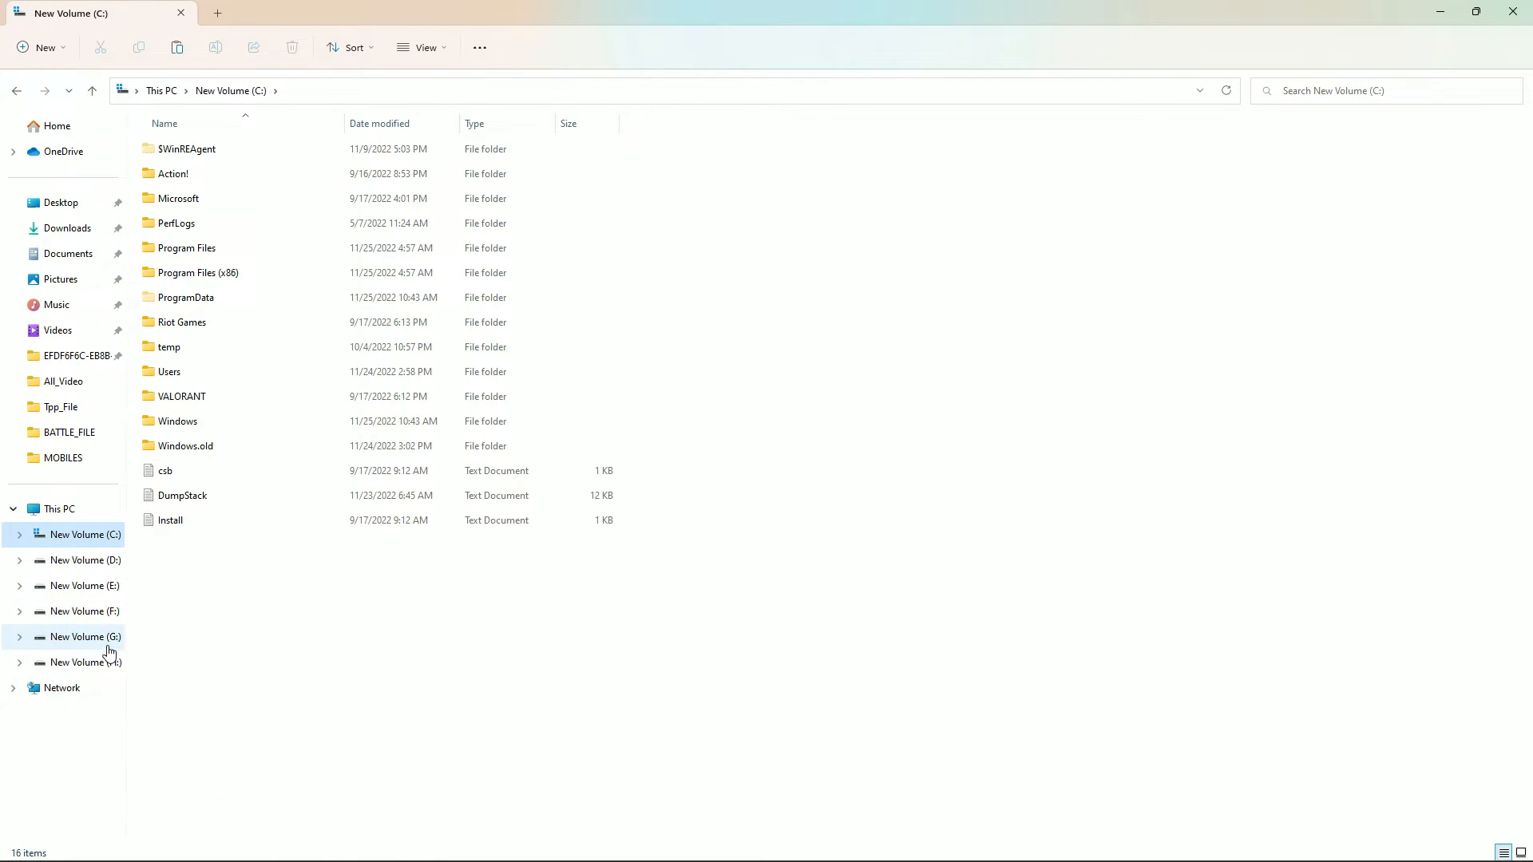
On G:, expand Xsoll.uproject's full options list, dismiss it, and right-click it again
left_click(86, 636)
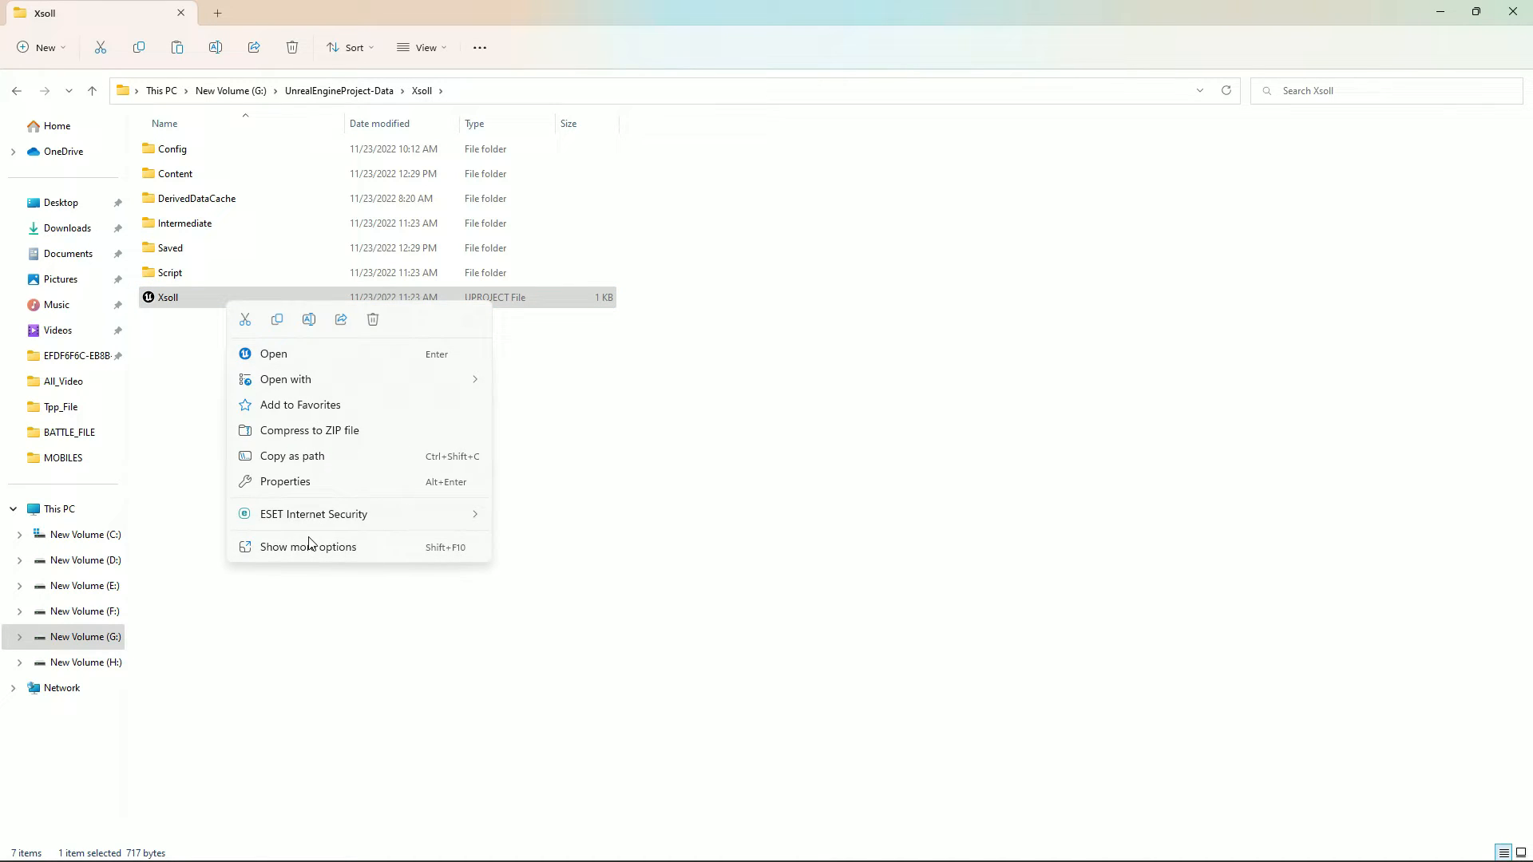
left_click(309, 546)
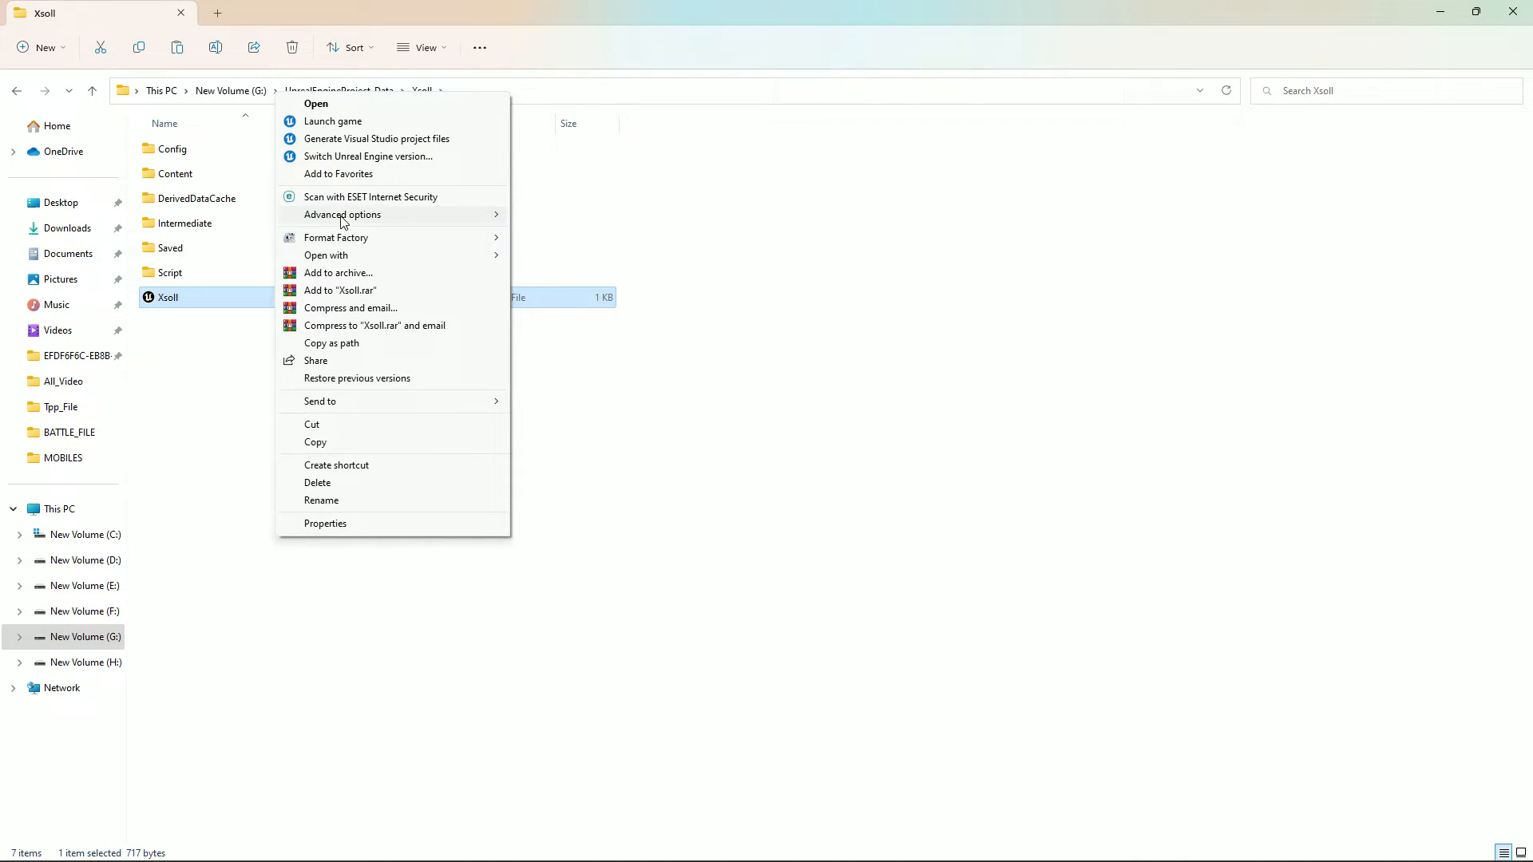
key("Escape")
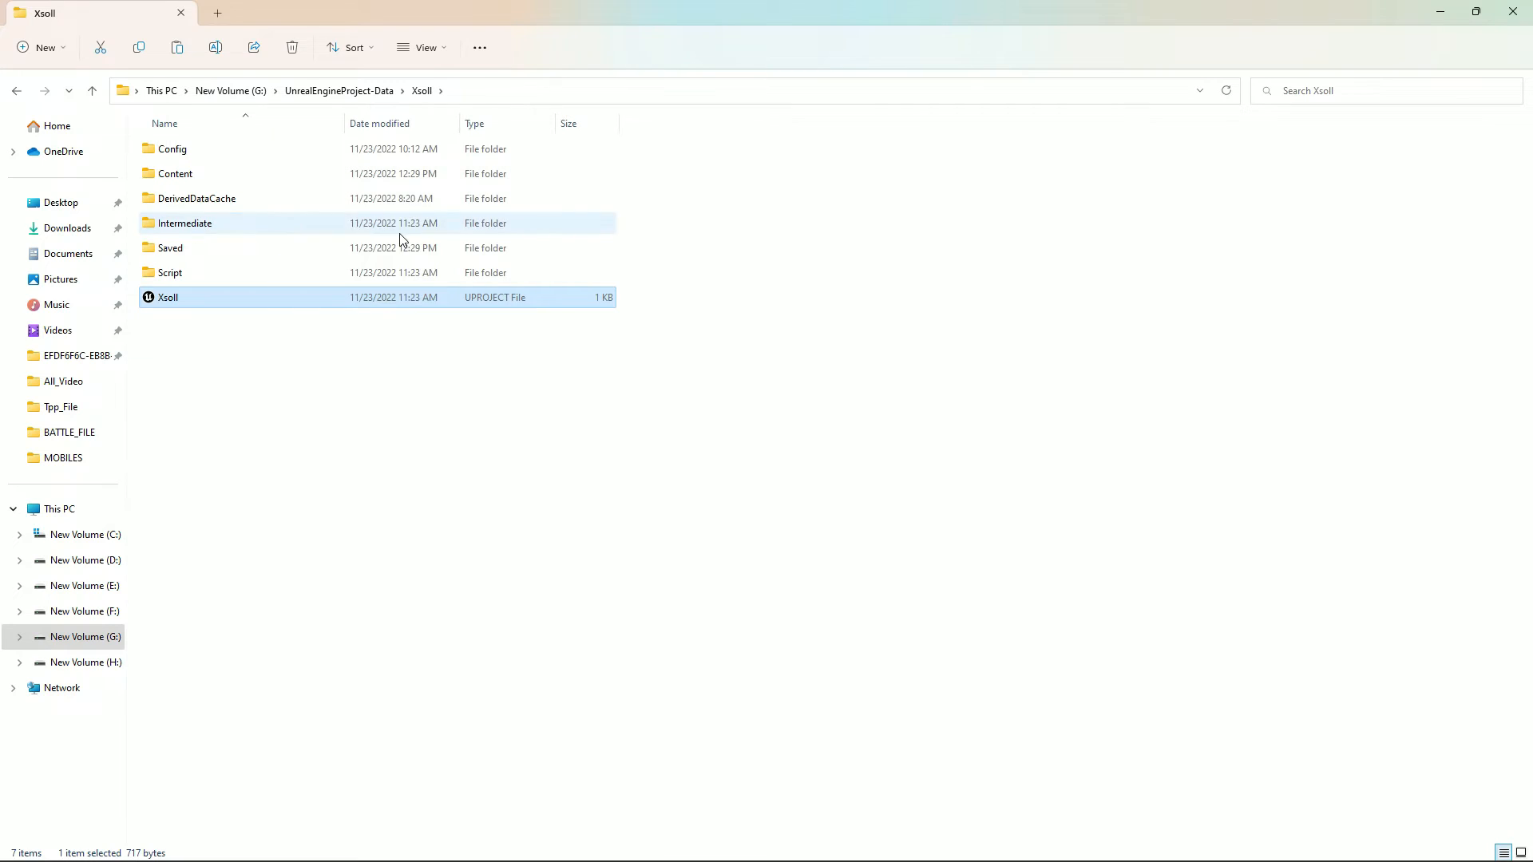
right_click(167, 297)
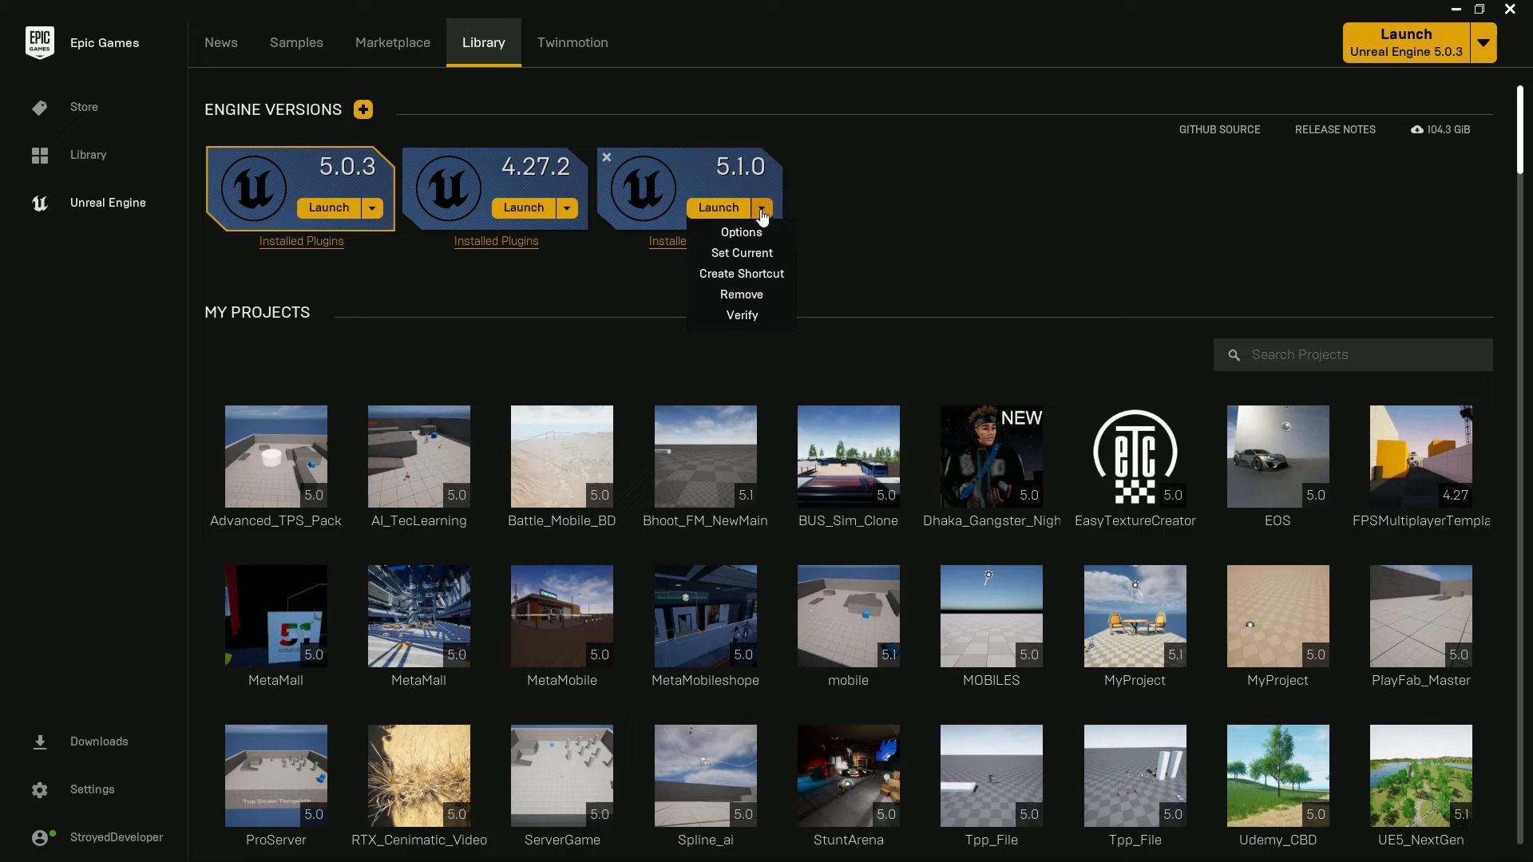
mouse_move(740, 315)
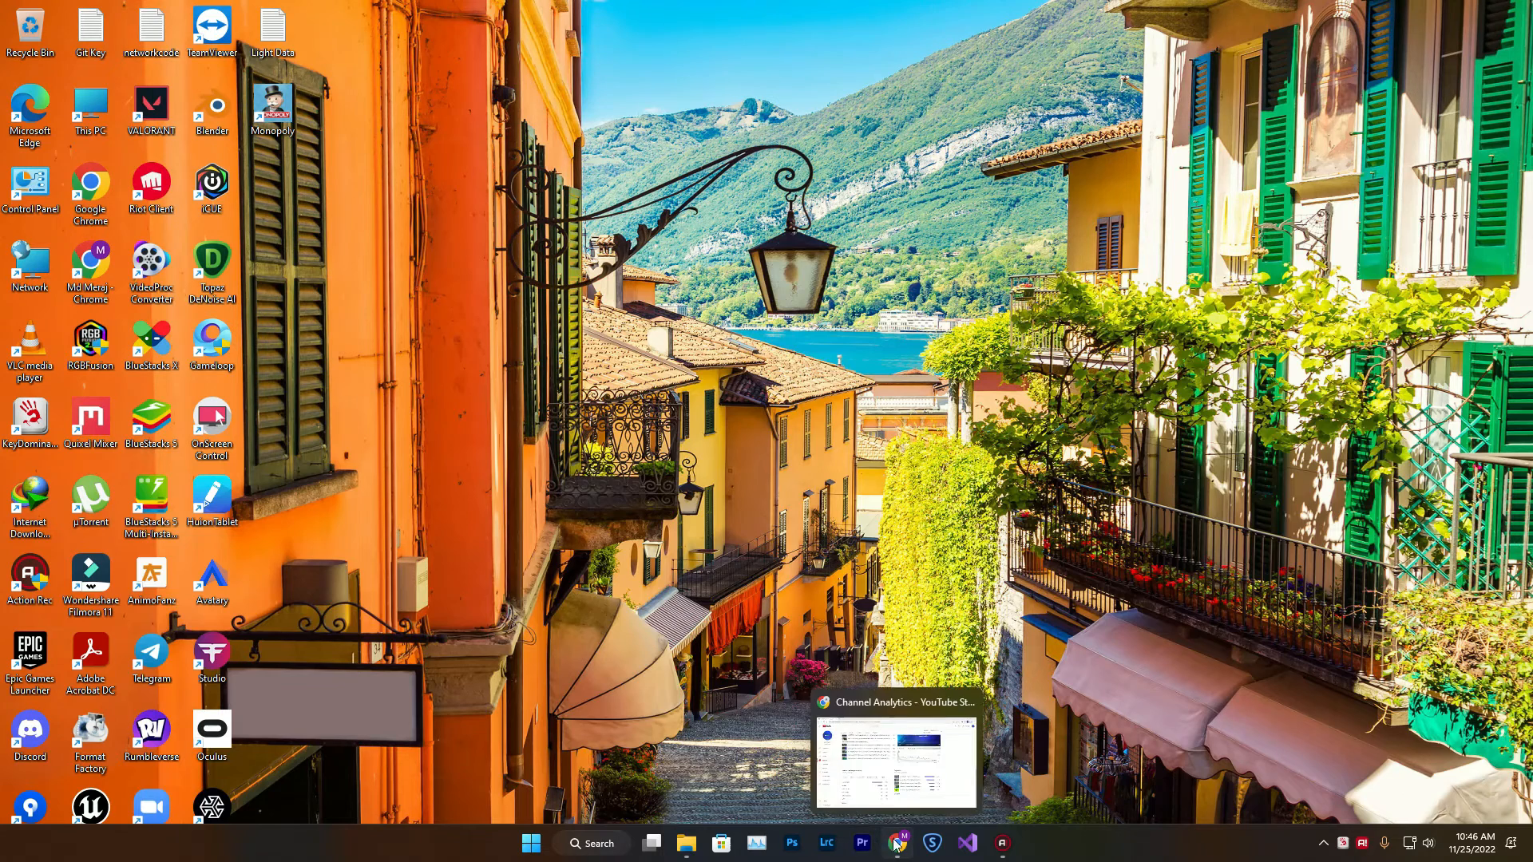
Select Xsoll.uproject and show its options, including Switch Unreal Engine version
left_click(651, 843)
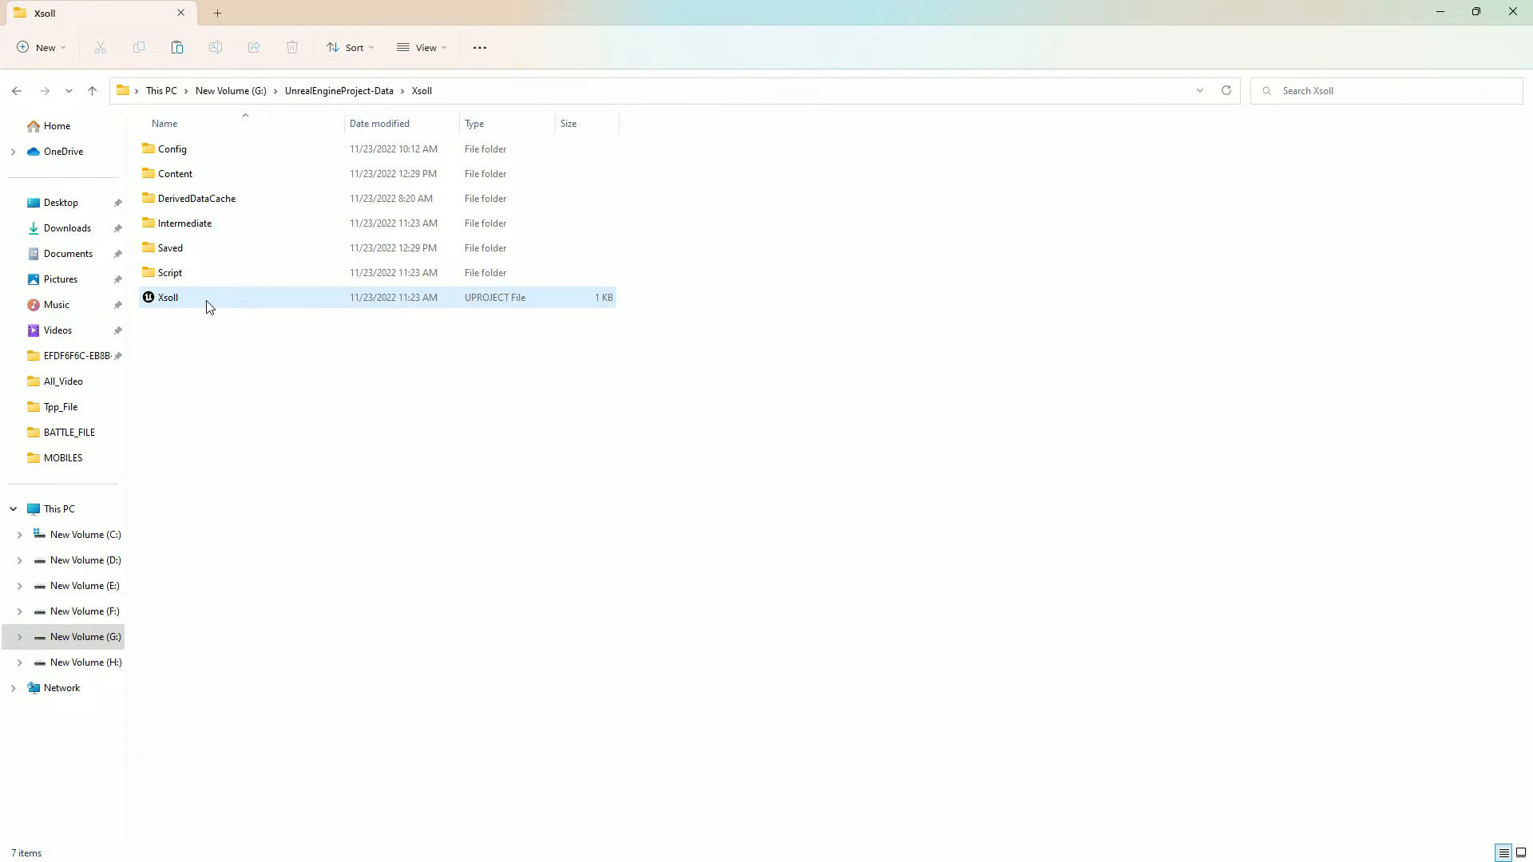
right_click(205, 297)
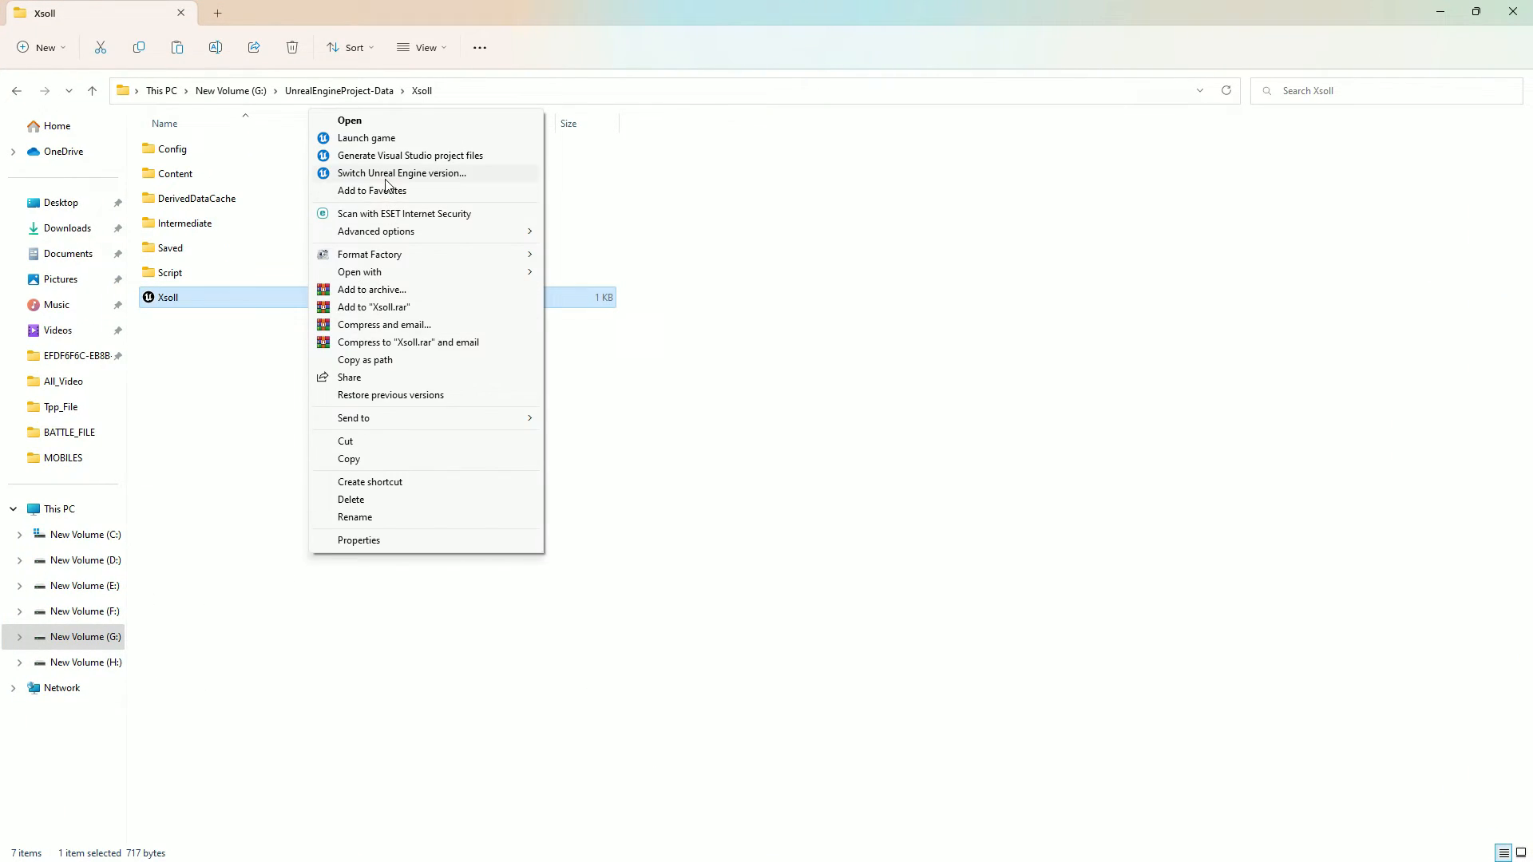
mouse_move(420, 191)
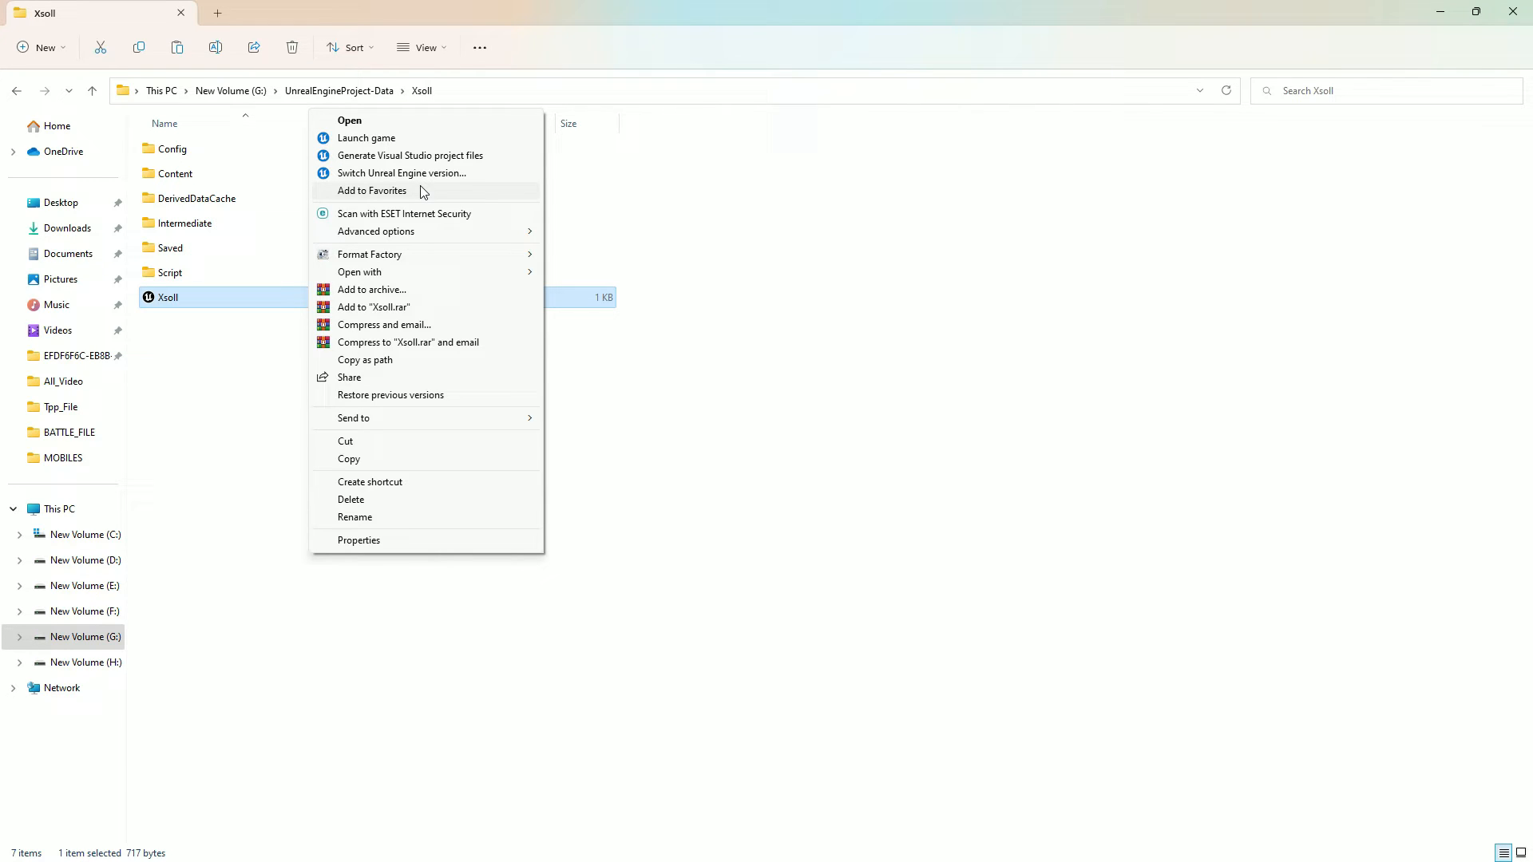